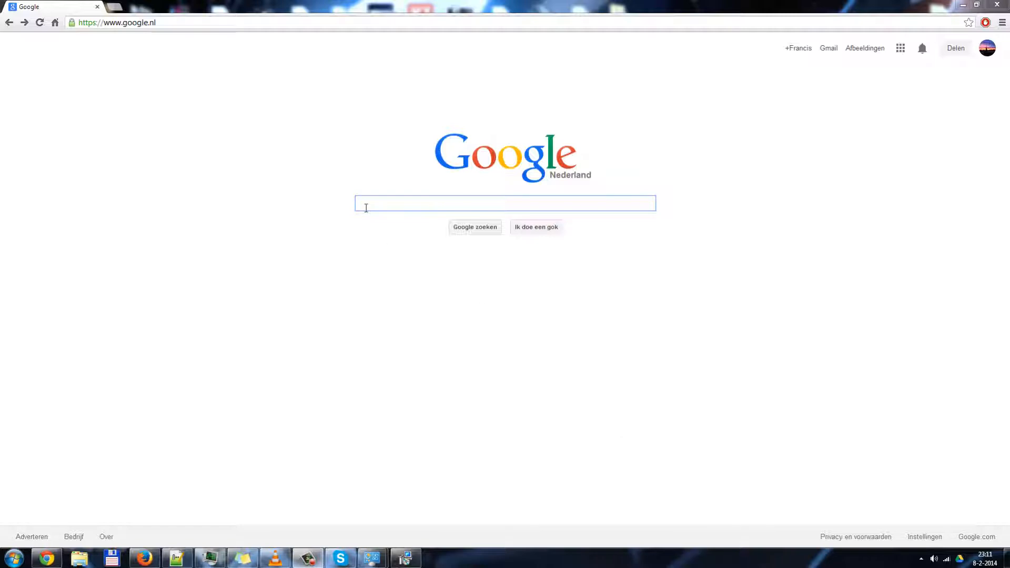
mouse_move(361, 234)
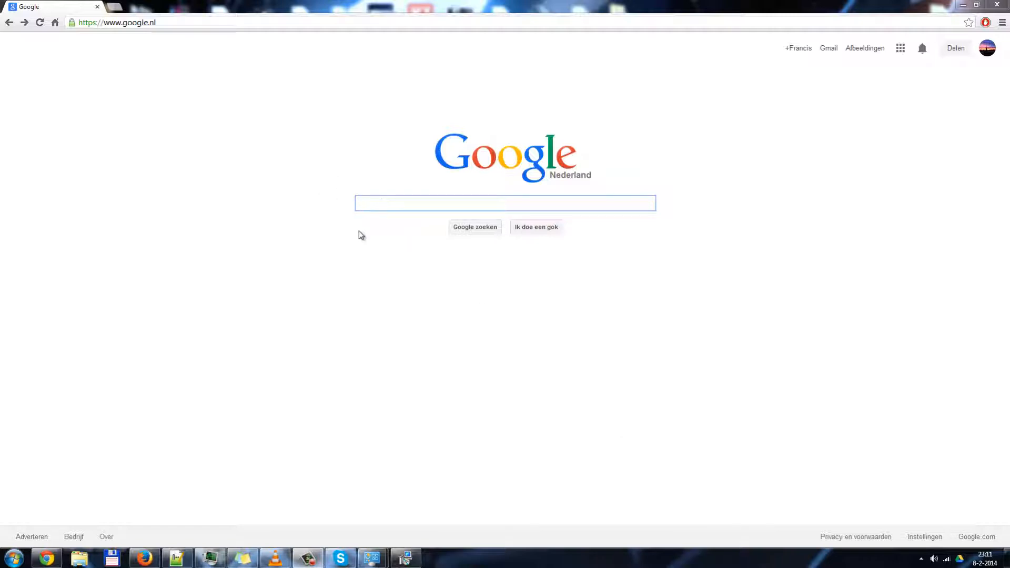
mouse_move(341, 167)
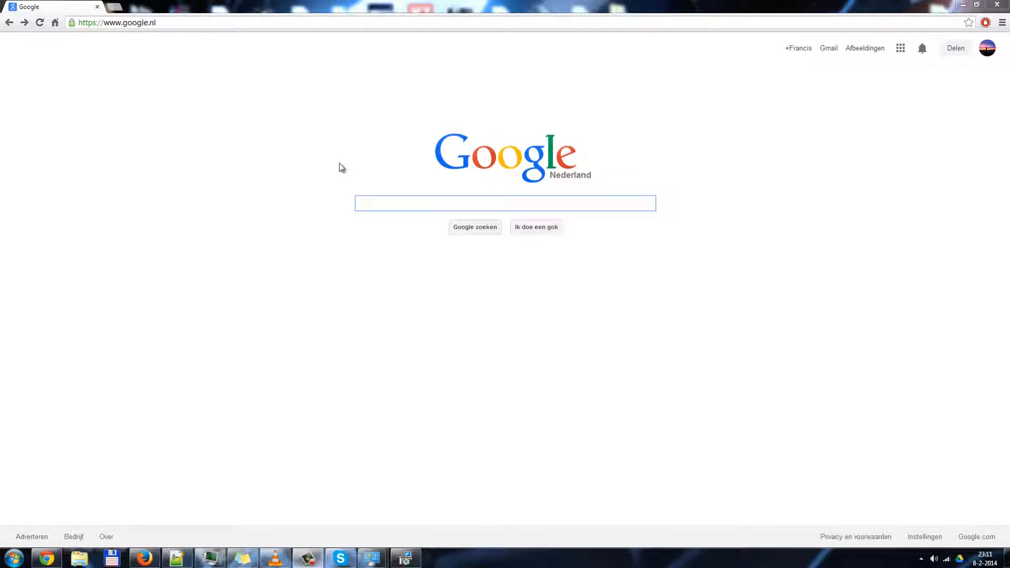
mouse_move(267, 61)
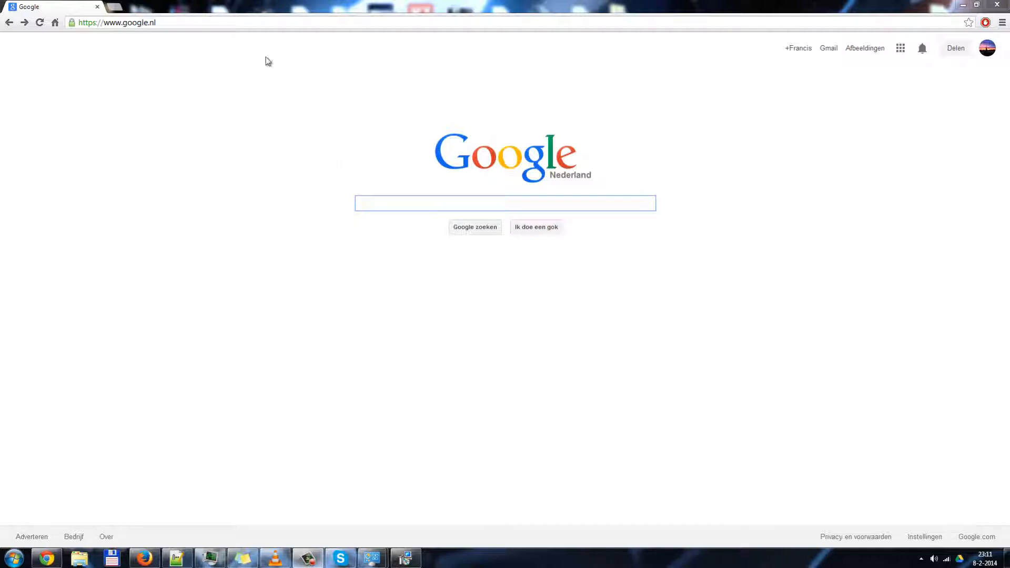
- Enter the forshire.blogspot.nl address in Chrome's address bar on the Google home page
left_click(116, 22)
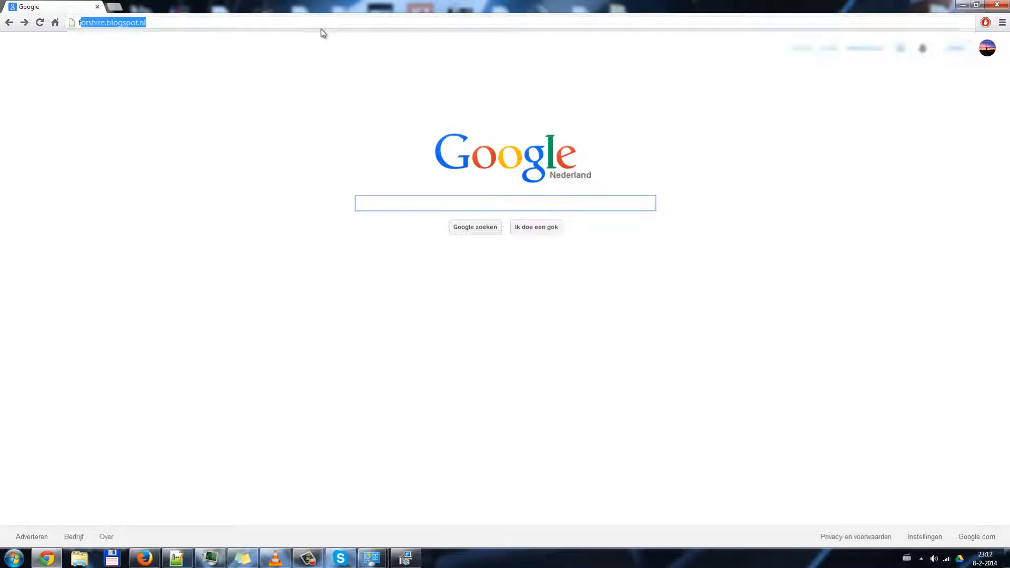
- Load the BFME blog and switch to its Download BFME II page
key("Return")
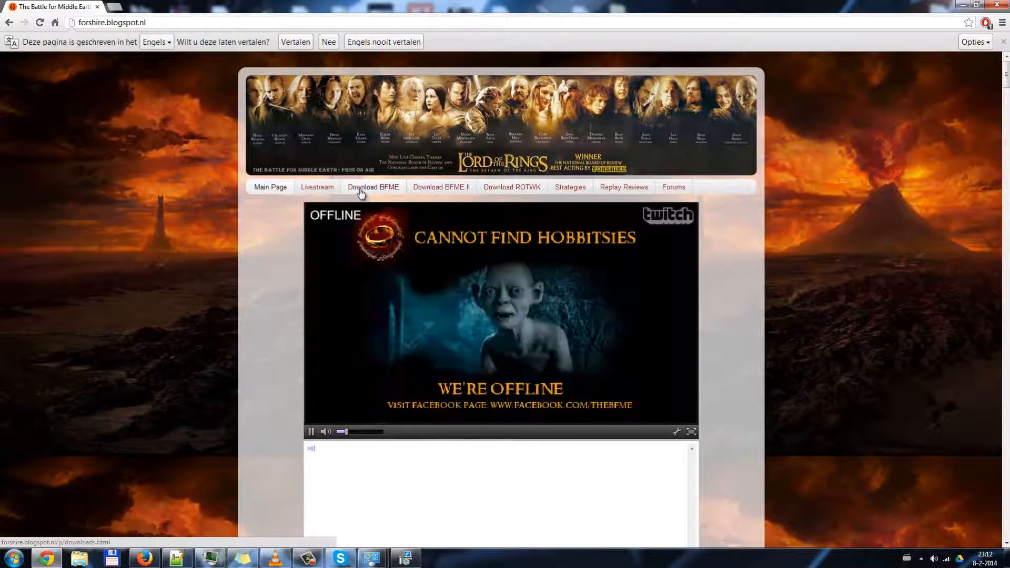
left_click(441, 188)
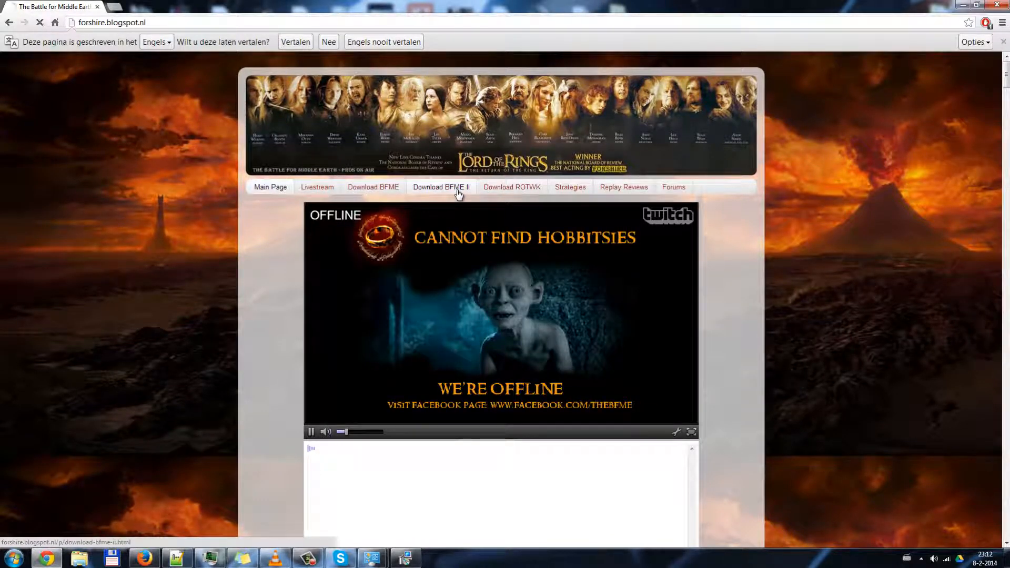
left_click(441, 187)
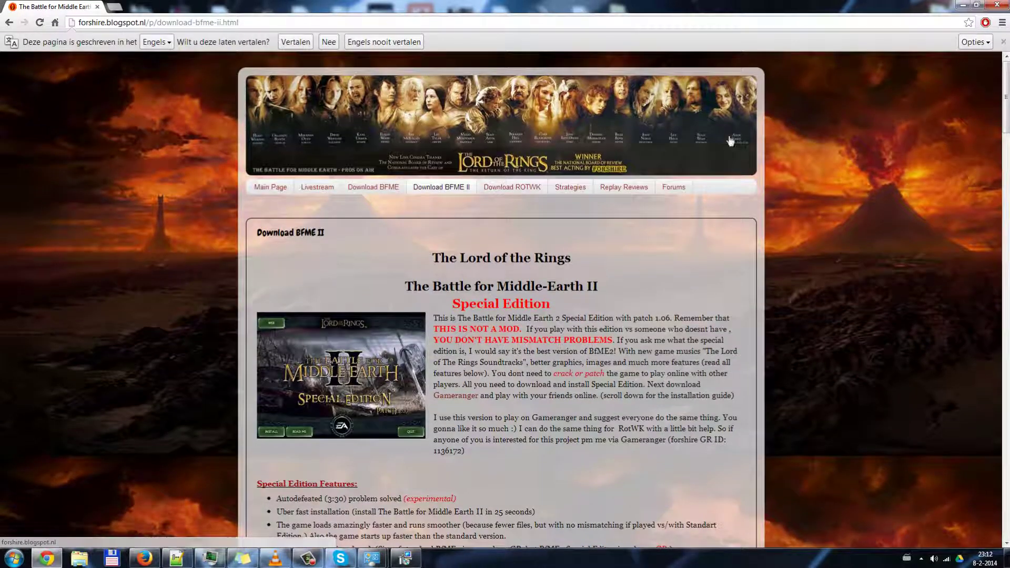
- Scroll the Download BFME II page down to the Installation Guide and download links
scroll("down", 3)
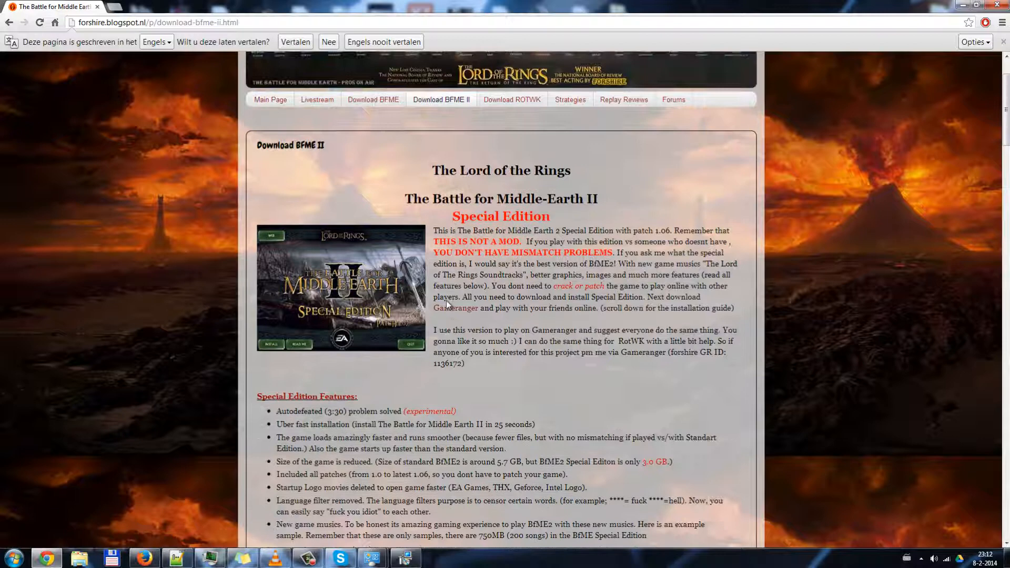
scroll("up", 3)
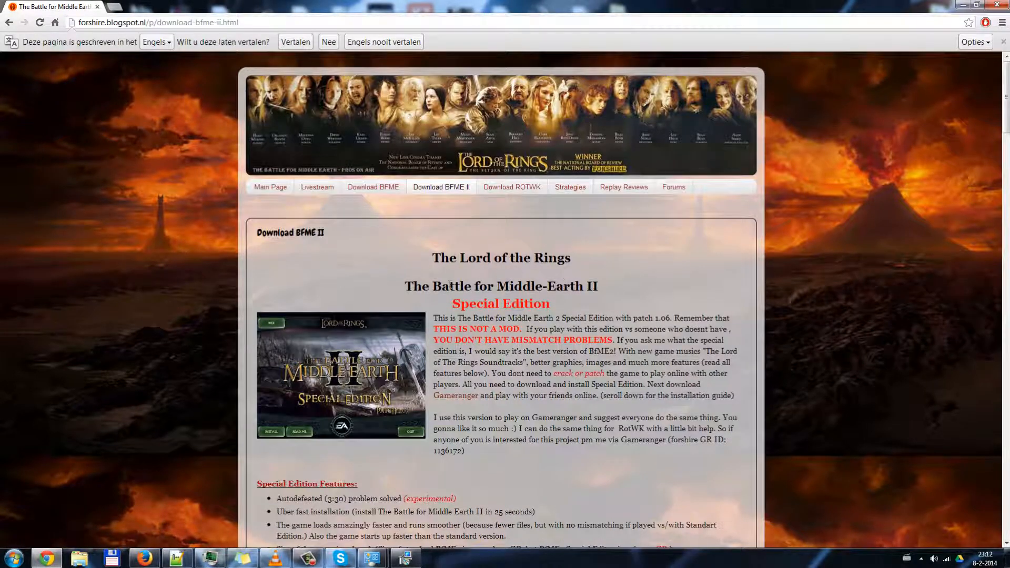
scroll("down", 3)
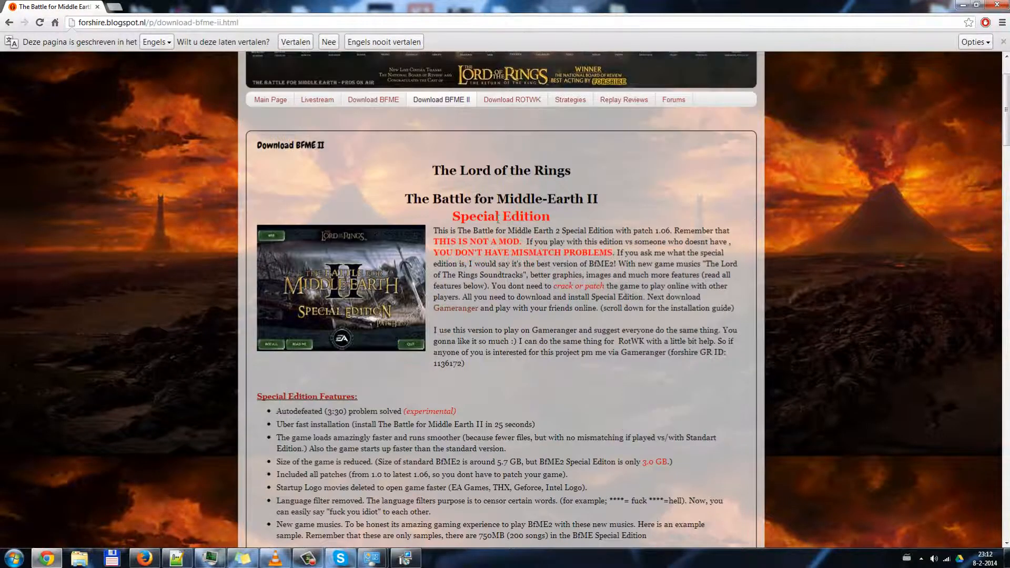
scroll("down", 3)
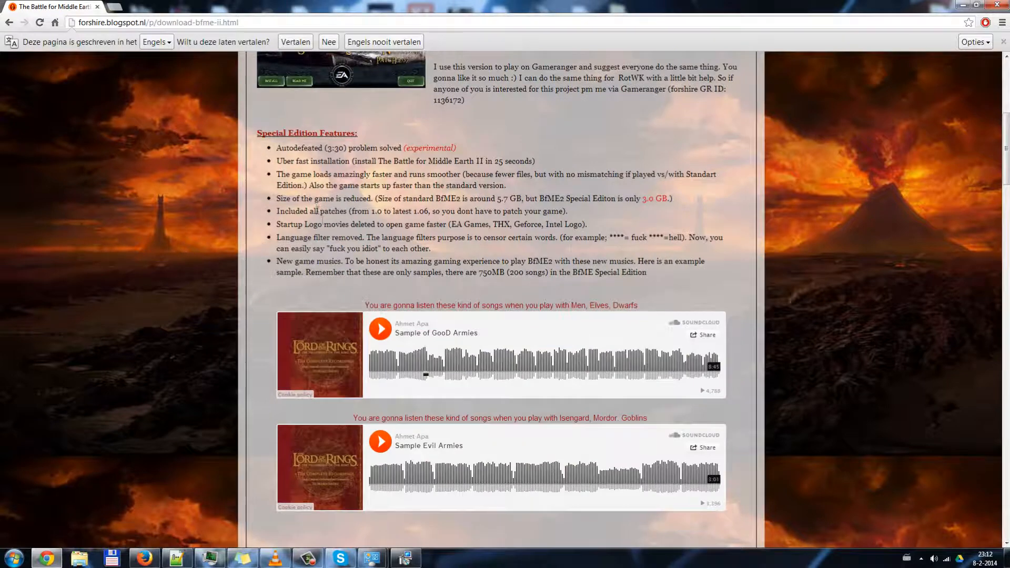
scroll("down", 3)
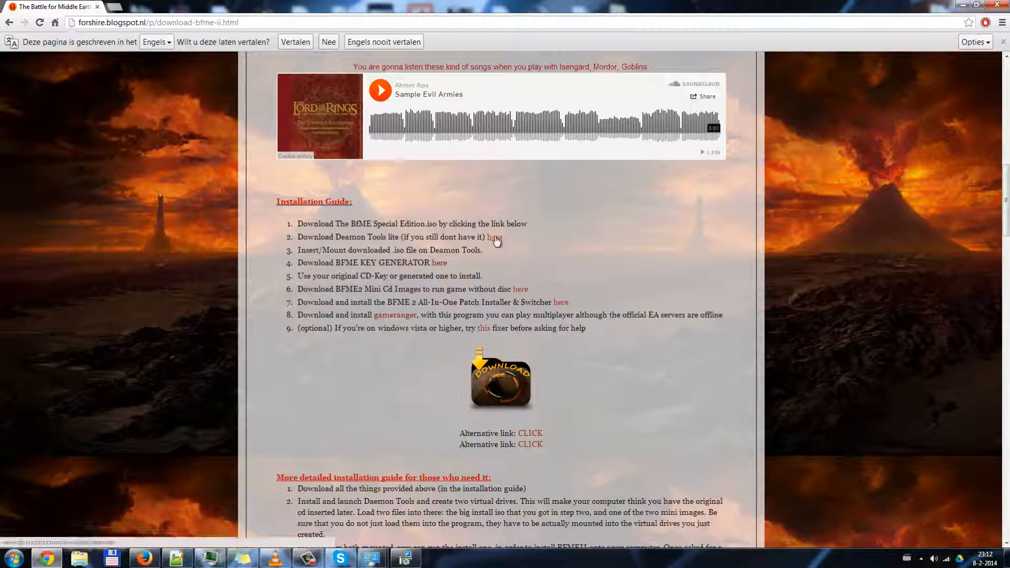
- Follow the guide's step 2 link to Disk-Tools.com and start the DTLite installer download
left_click(492, 236)
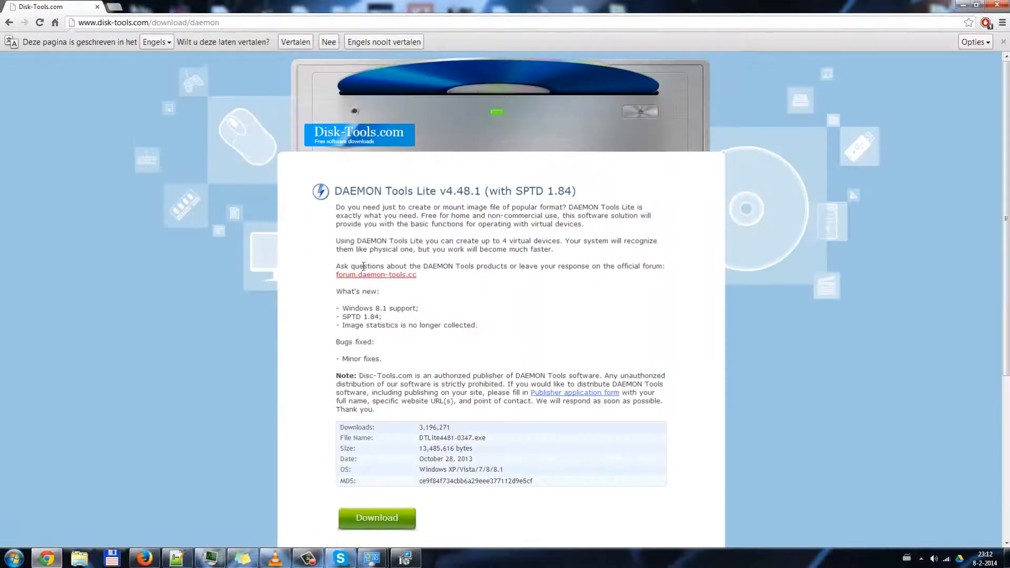
scroll("down", 3)
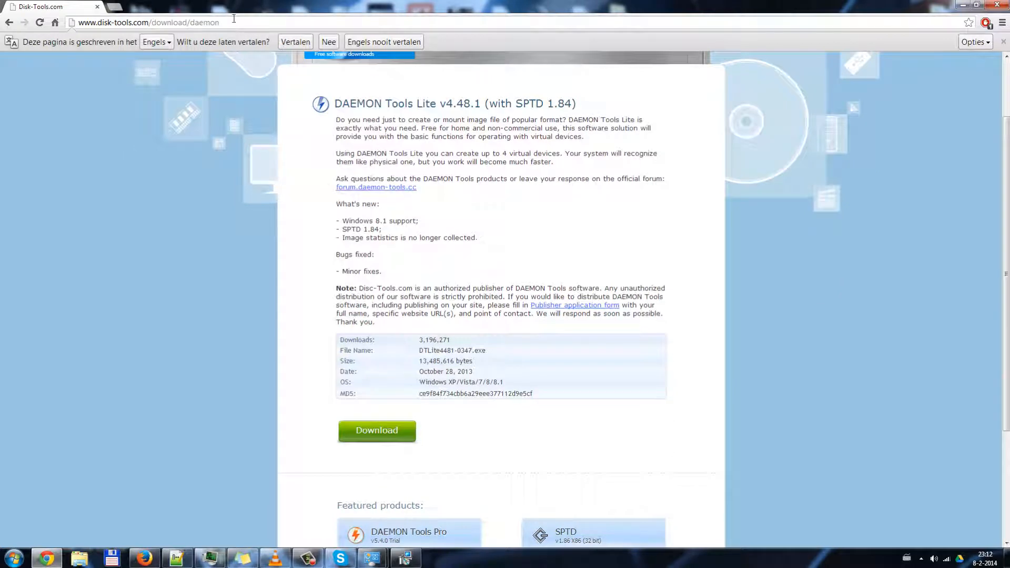
mouse_move(316, 333)
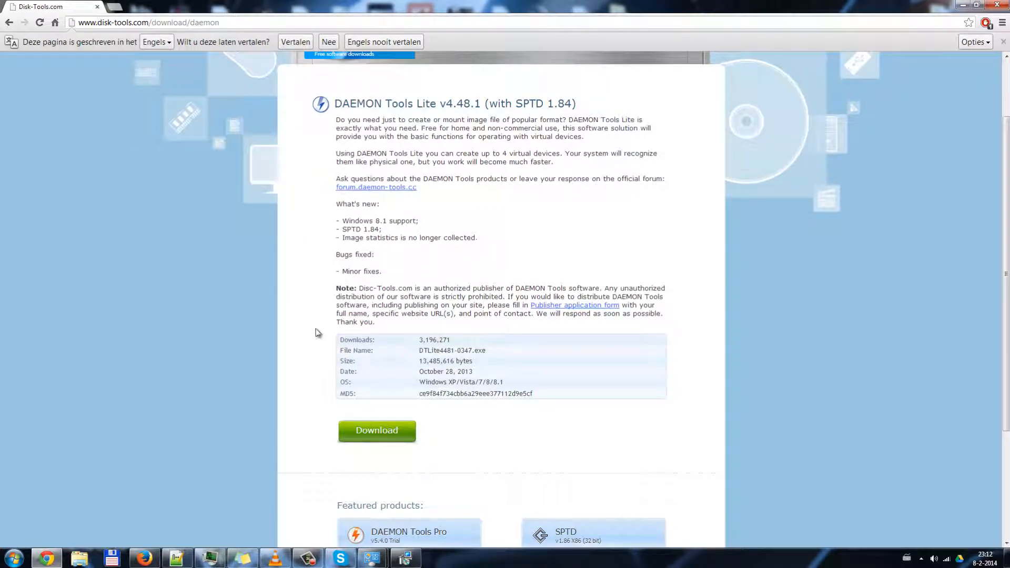
scroll("down", 3)
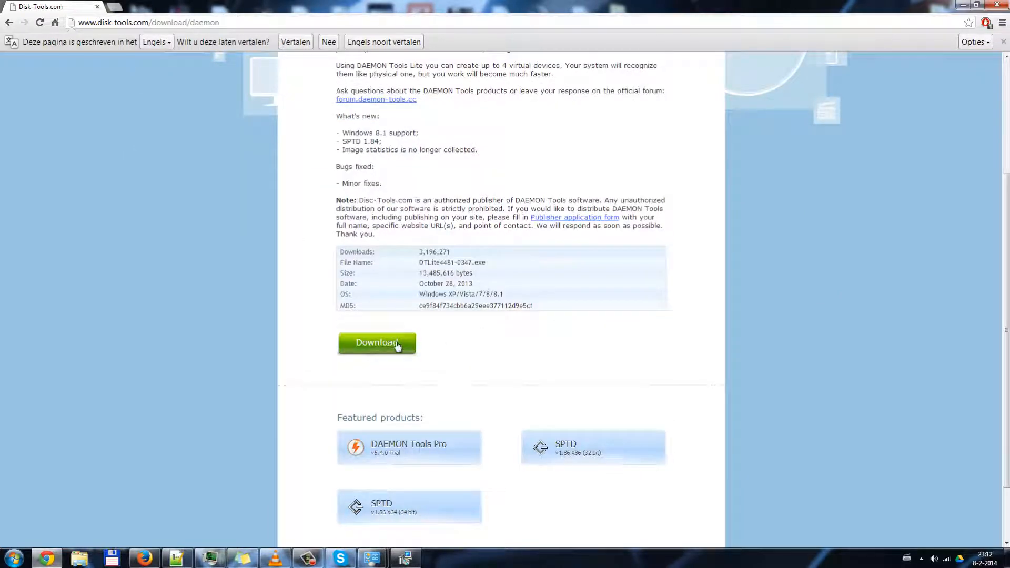
left_click(376, 342)
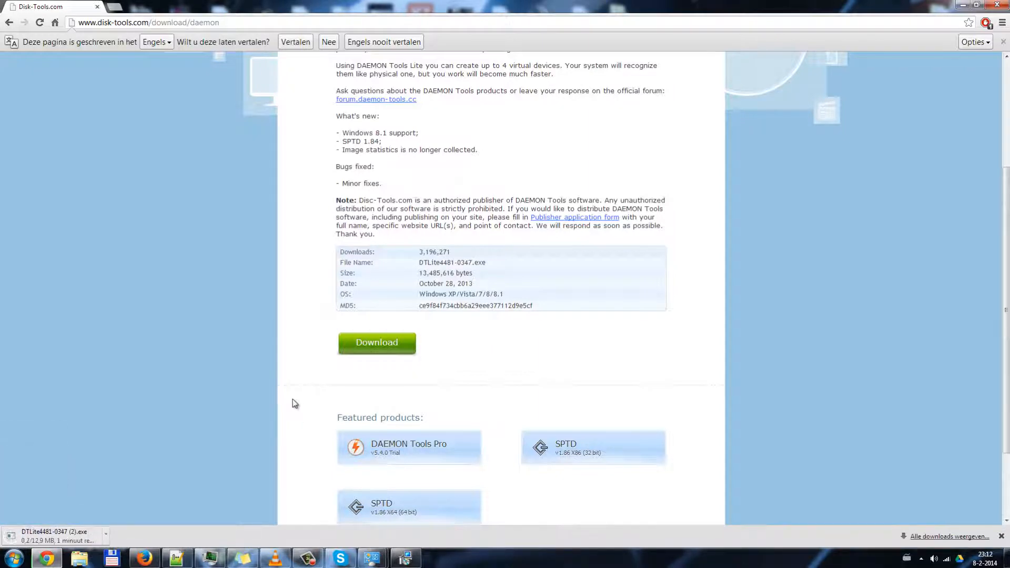
mouse_move(272, 404)
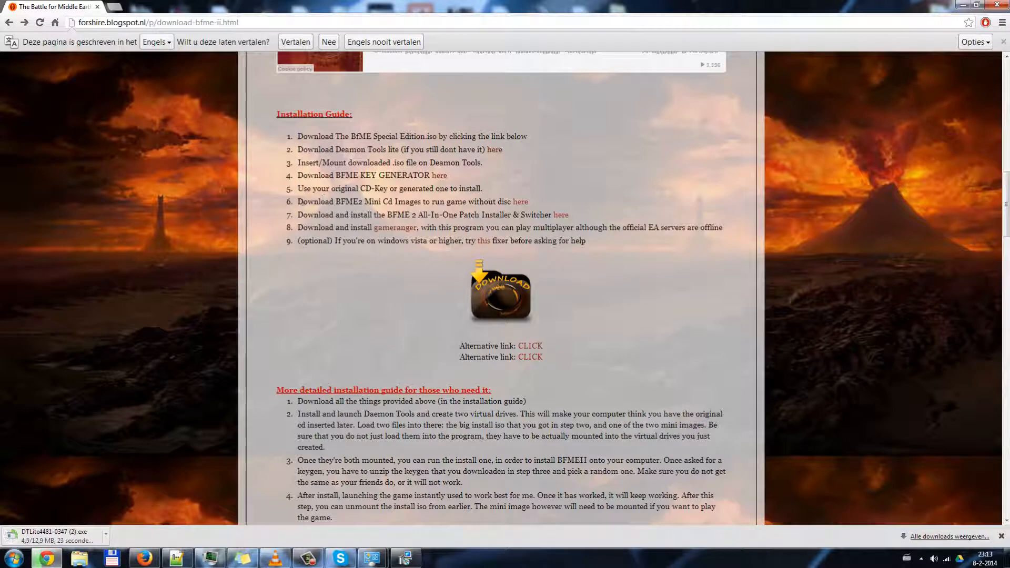
- Start downloading the BFME2 Mini CD Images .rar from the guide's step 6 link
left_click(500, 297)
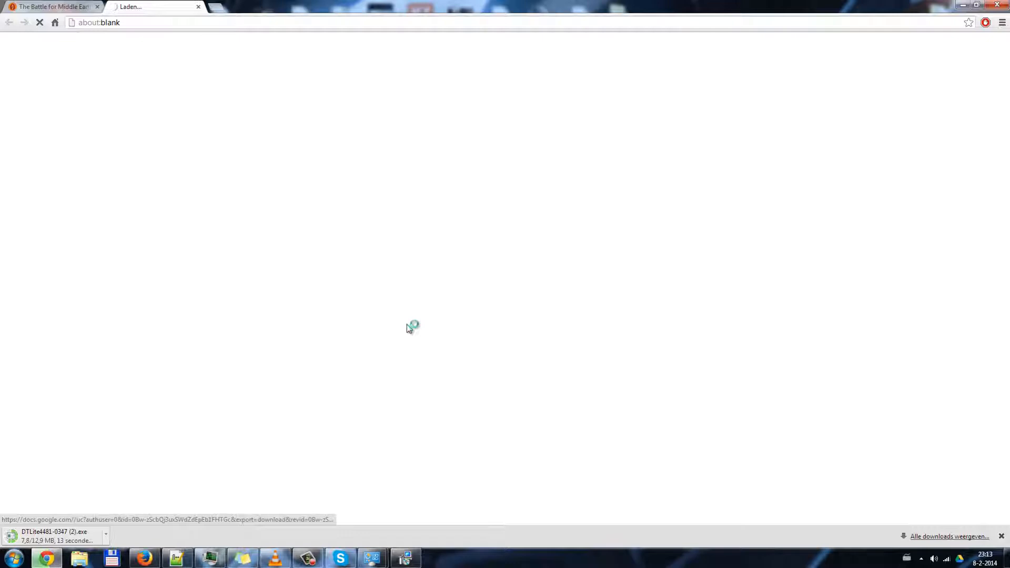
mouse_move(308, 223)
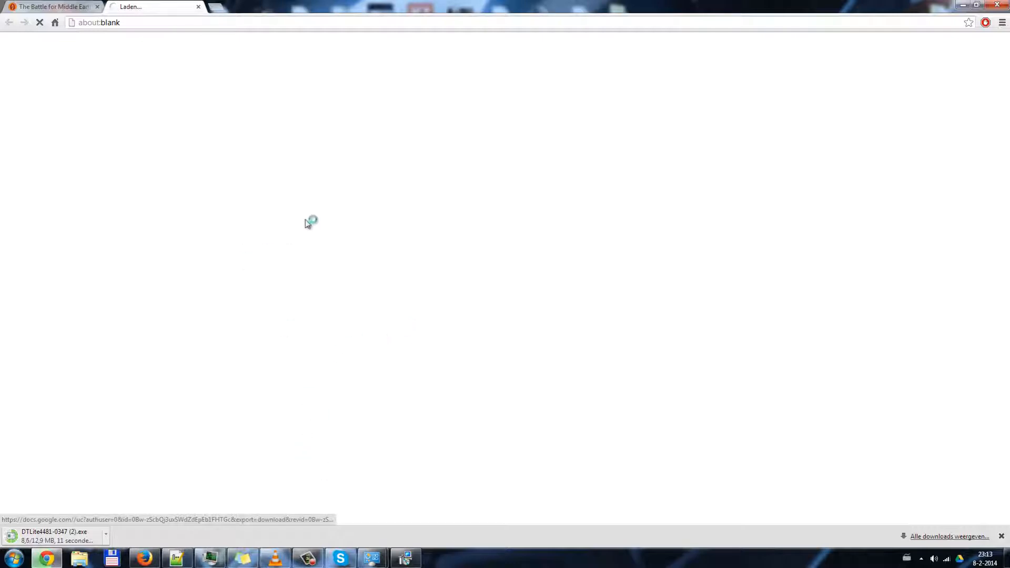
mouse_move(424, 302)
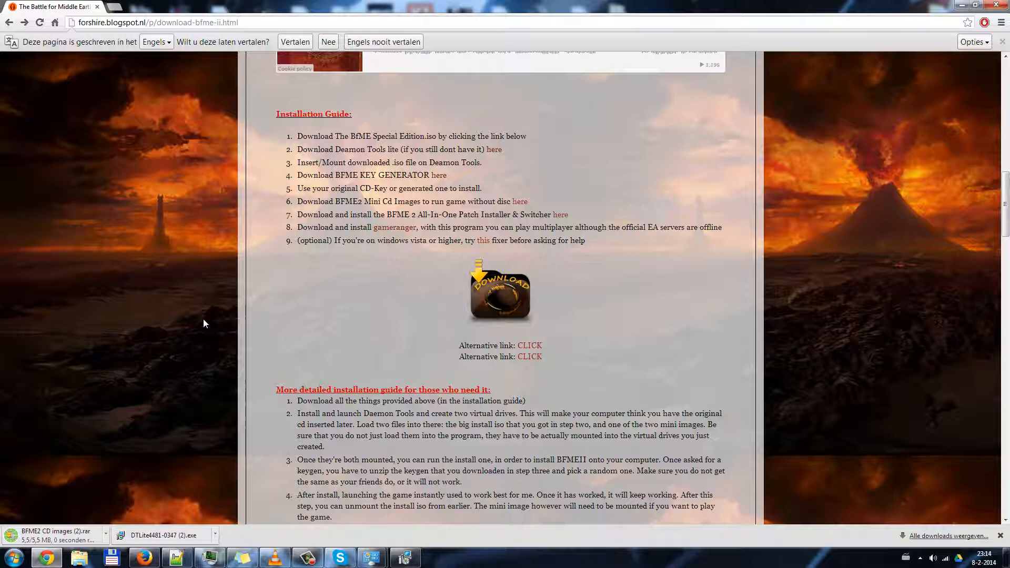
mouse_move(181, 290)
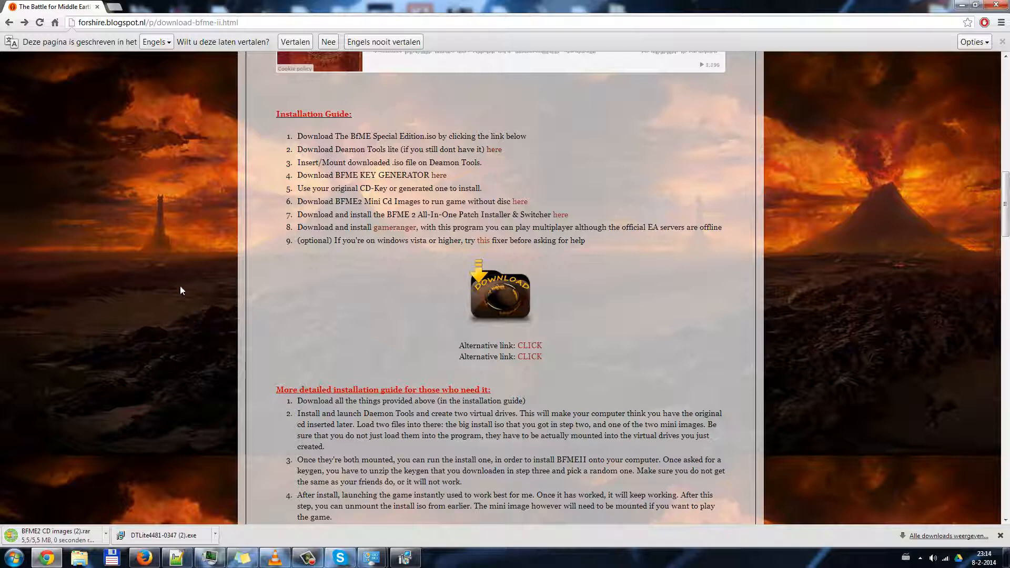
mouse_move(158, 522)
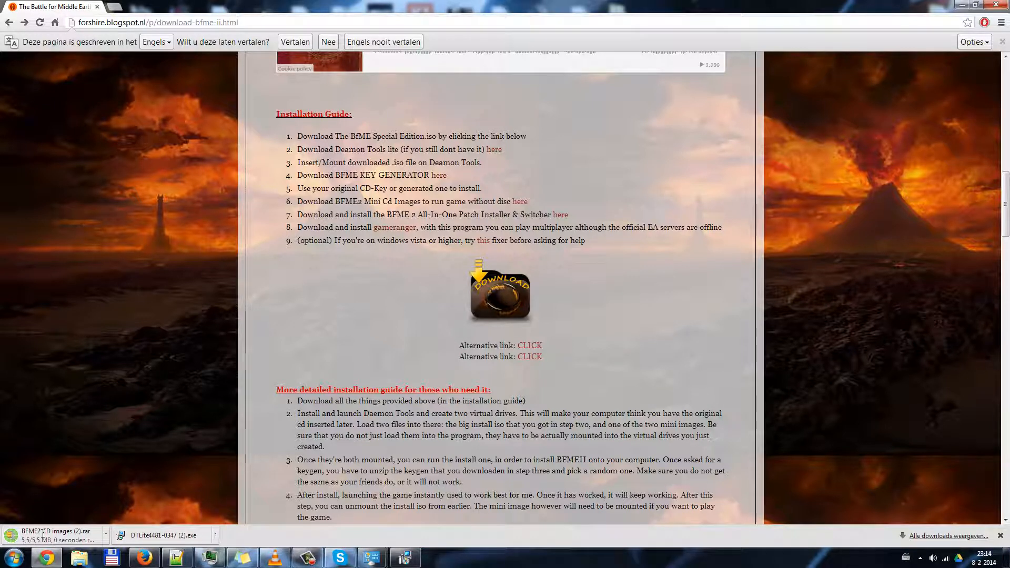
- Launch the downloaded BFME2 CD images .rar, let WinRAR setup finish and exit it
double_click(356, 148)
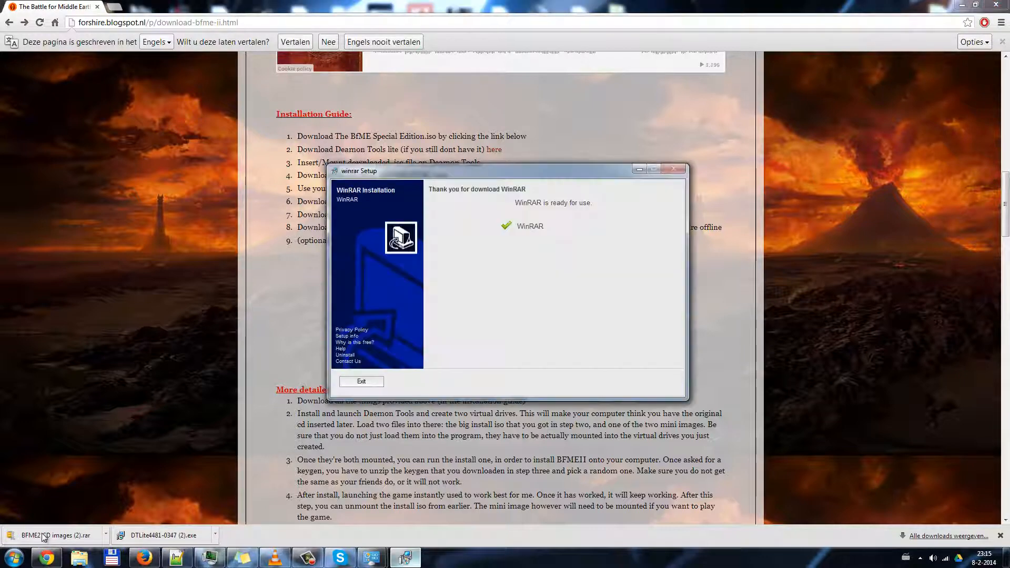
left_click(361, 381)
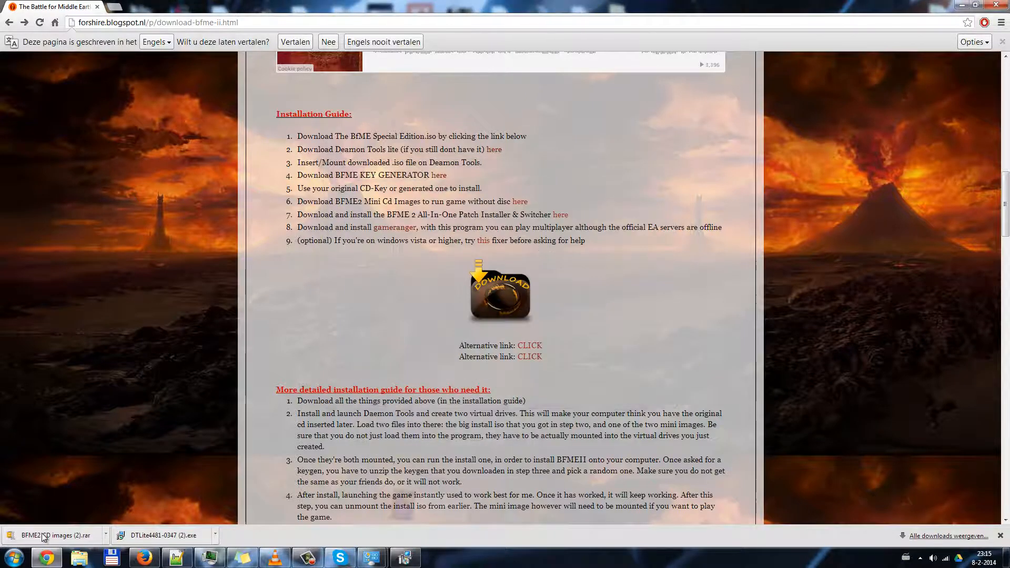
- Start DAEMON Tools Lite Setup, accept the license and choose the free license type
left_click(164, 535)
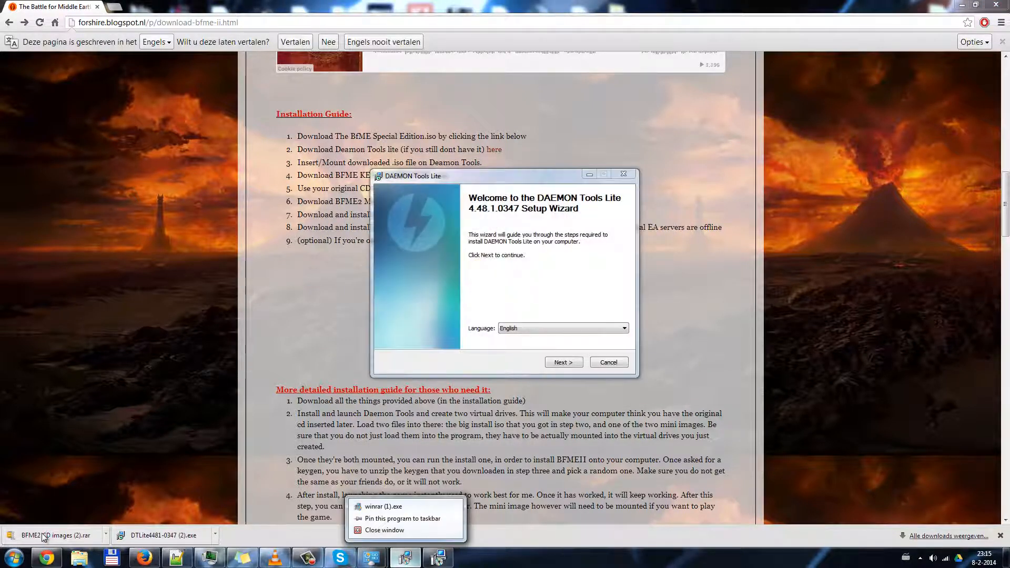
left_click(503, 270)
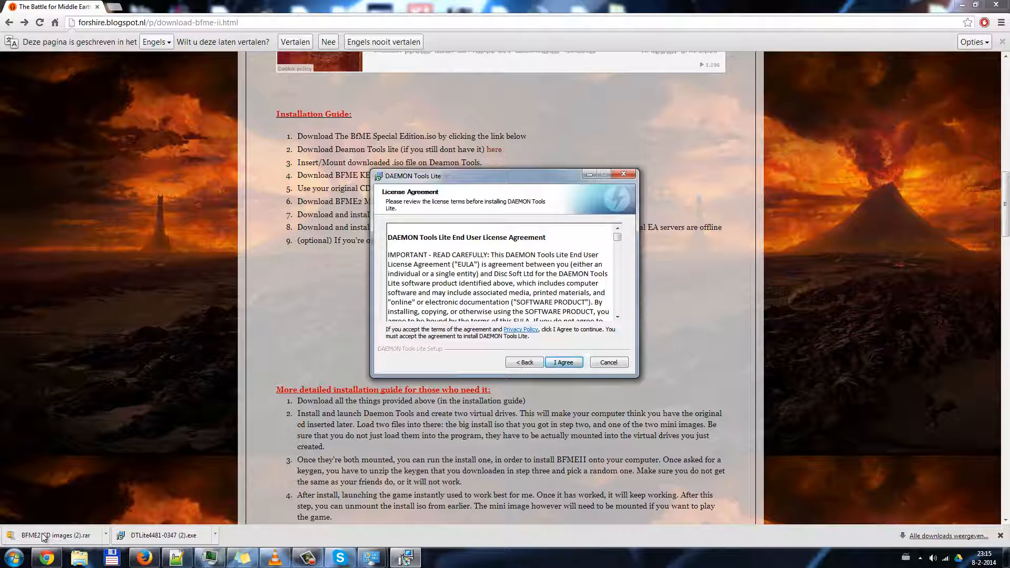
left_click(562, 361)
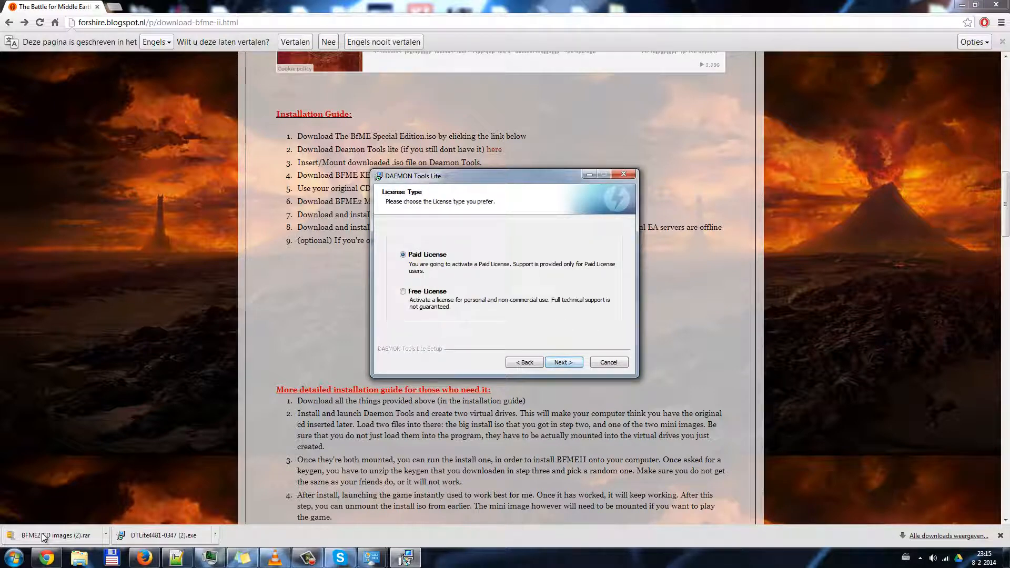
left_click(561, 362)
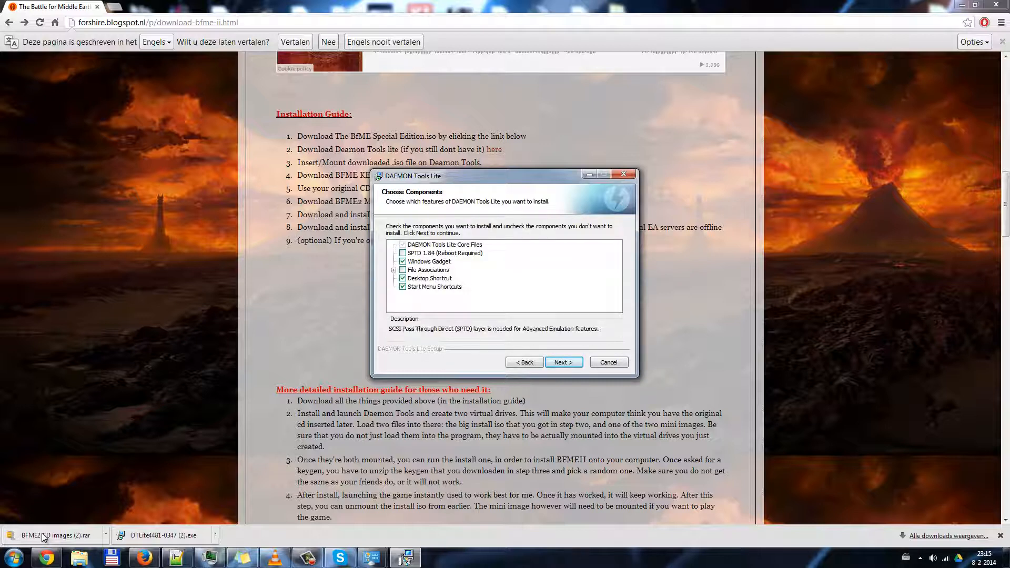
- Leave out the Windows Gadget, include File Associations, and continue past component selection
left_click(429, 261)
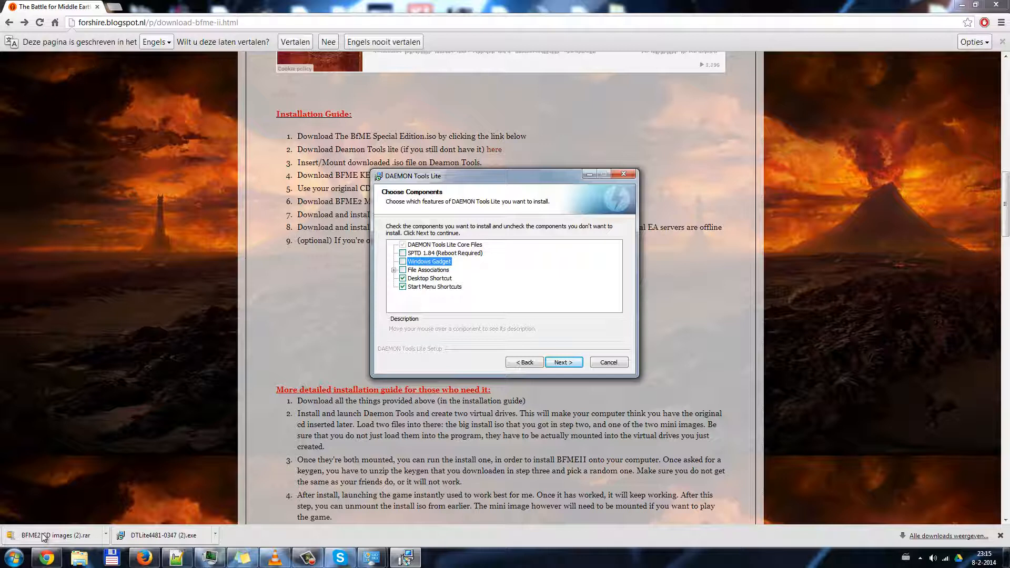
mouse_move(428, 269)
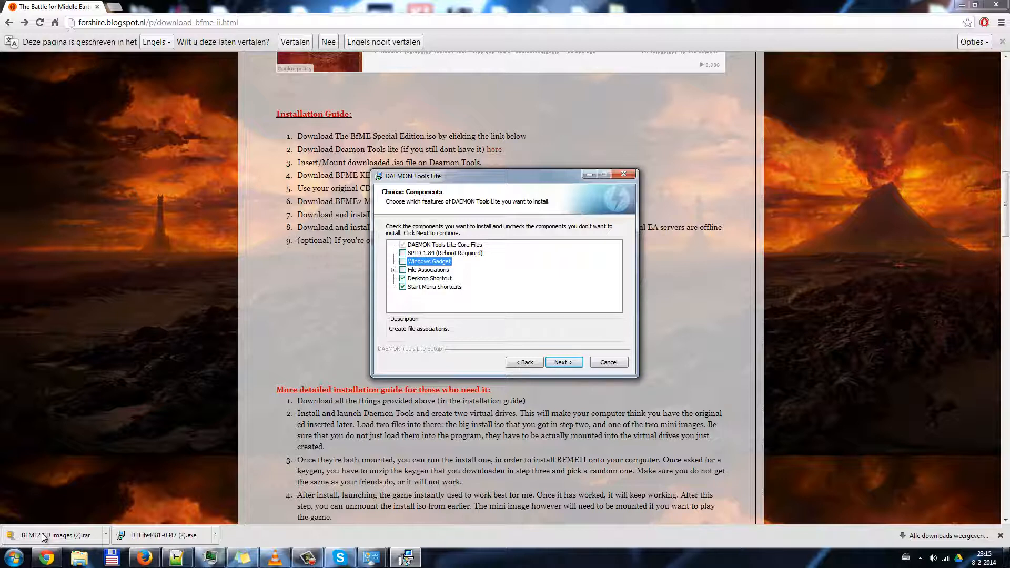
left_click(427, 269)
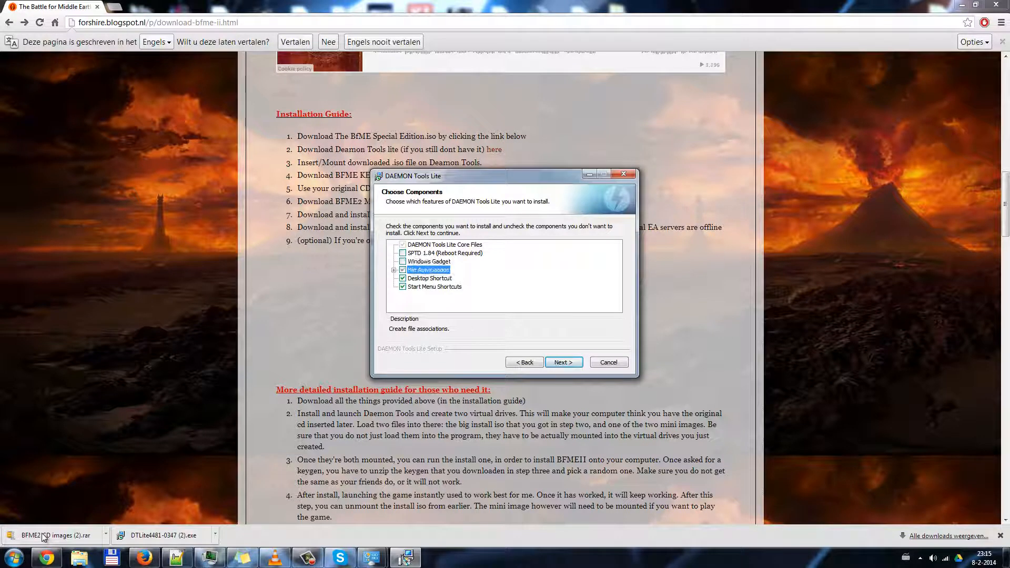
left_click(403, 269)
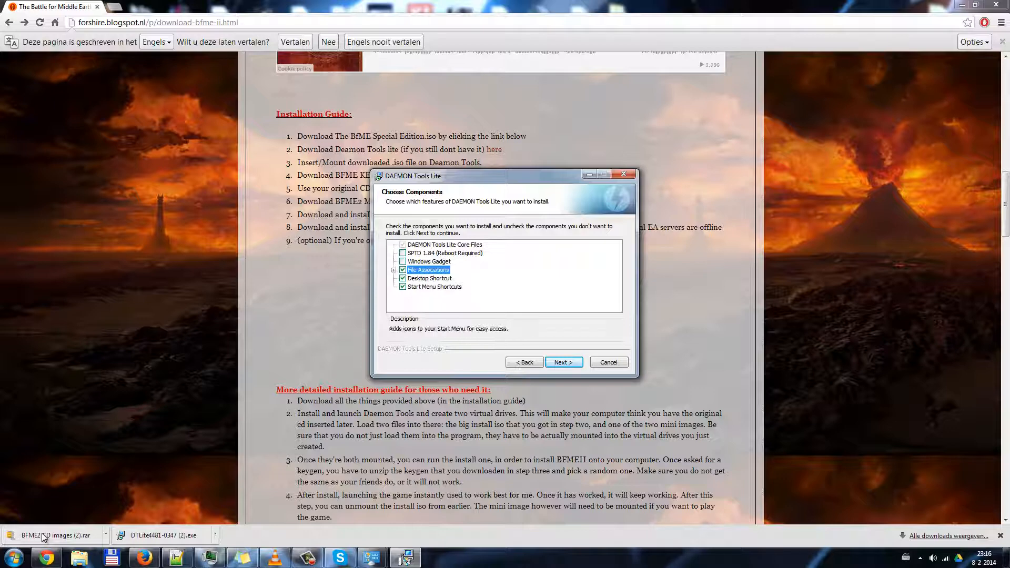
left_click(562, 362)
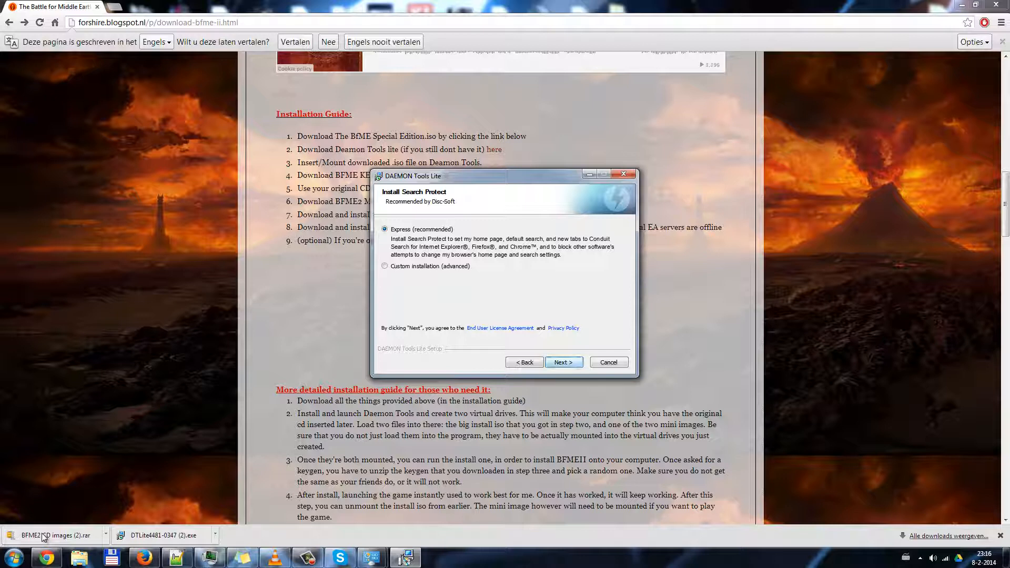
- Decline Search Protect via Custom installation and the TuneUp Utilities 2014 trial, reaching the install location page
left_click(385, 266)
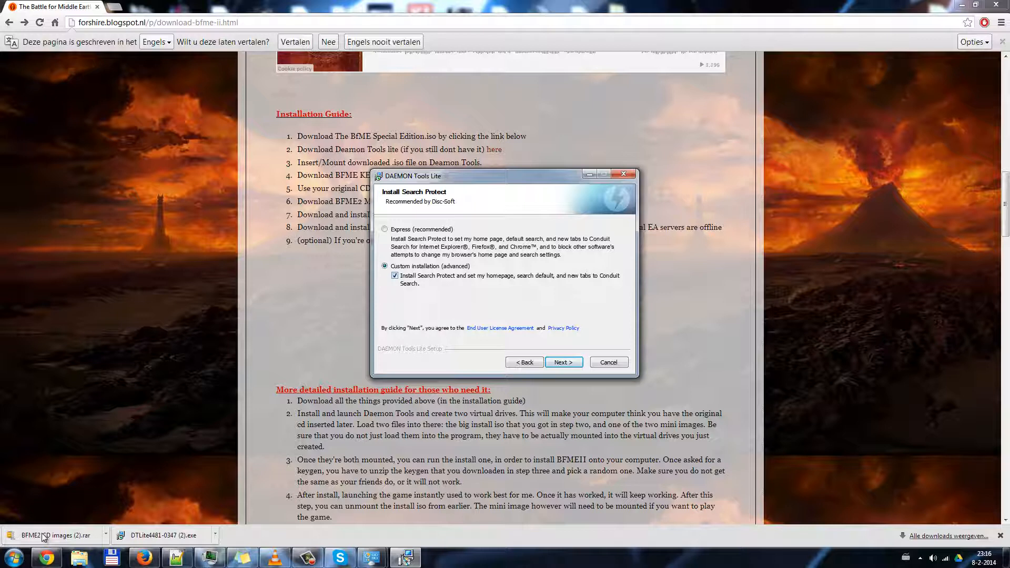
left_click(394, 275)
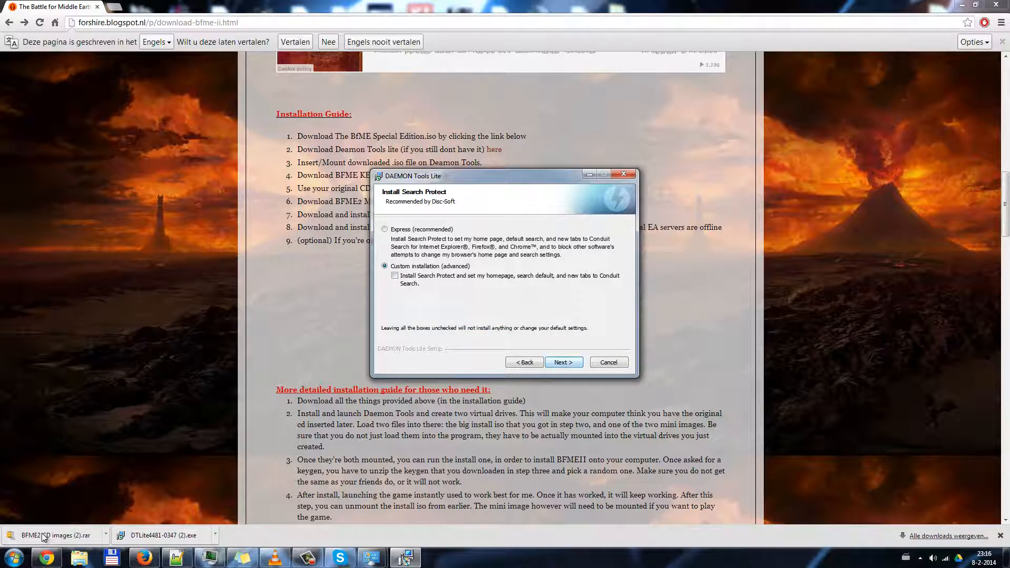
left_click(562, 362)
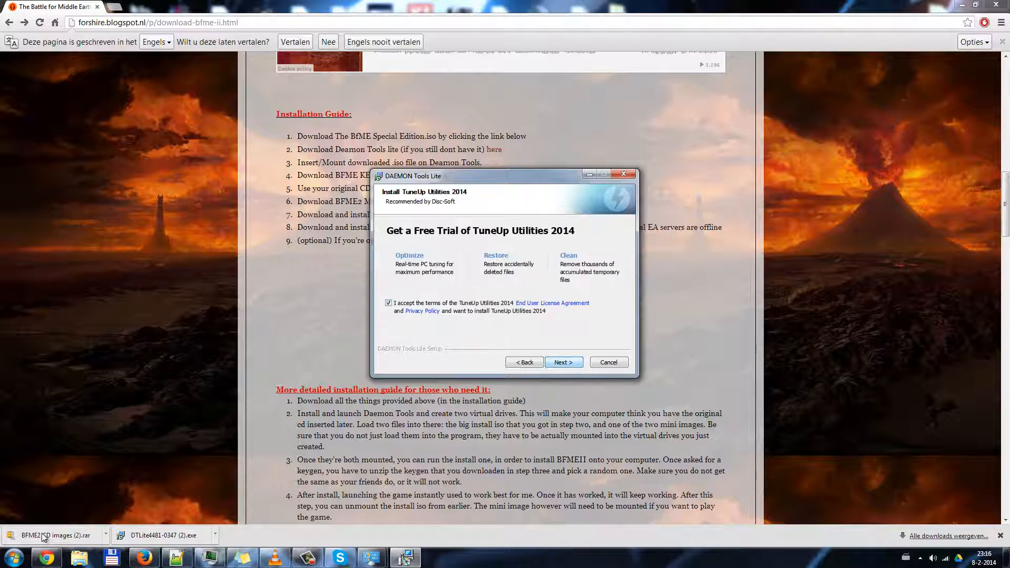
left_click(388, 303)
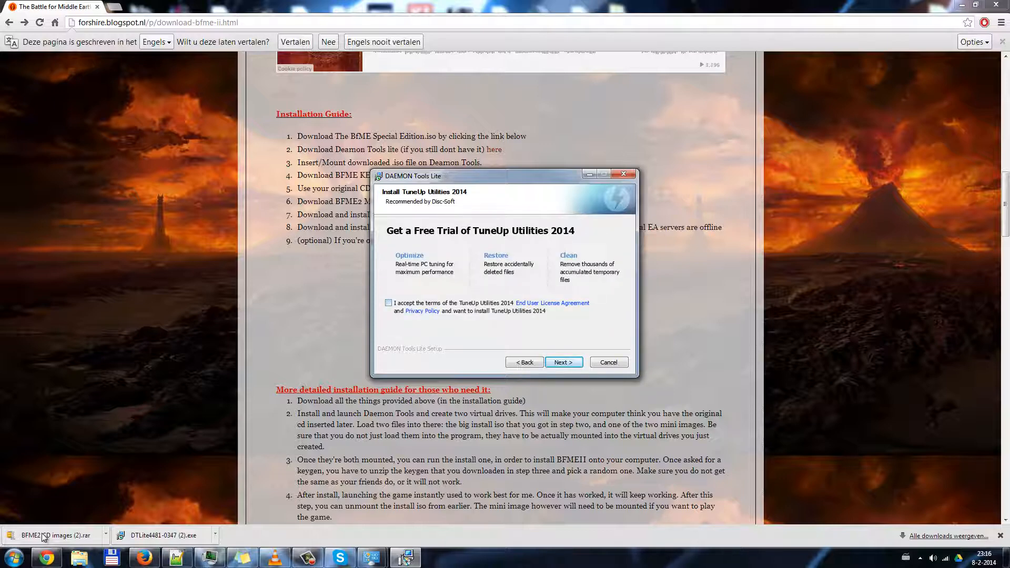
left_click(561, 362)
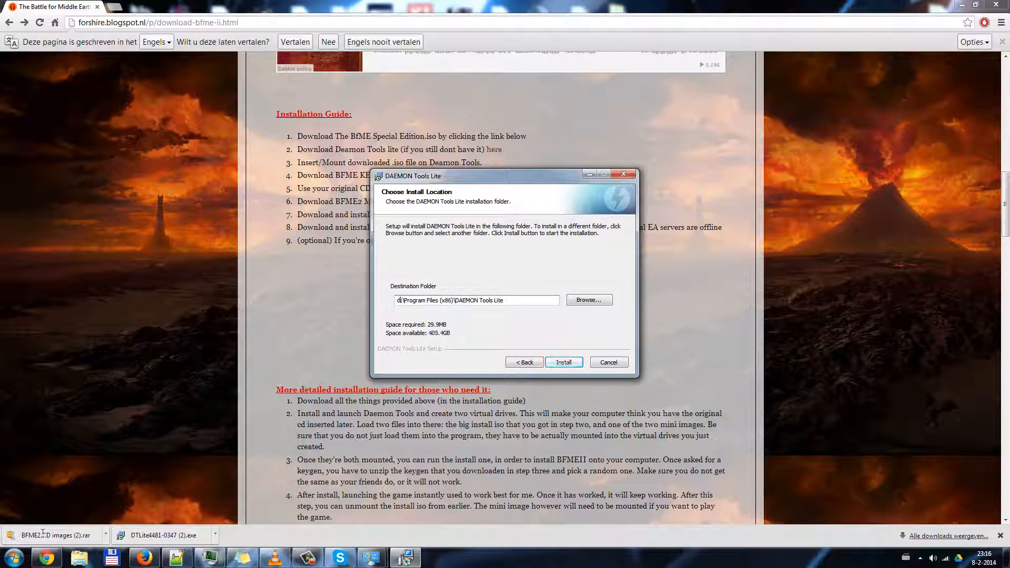
- Confirm the d:\Program Files (x86)\DAEMON Tools Lite destination and install the program
triple_click(475, 300)
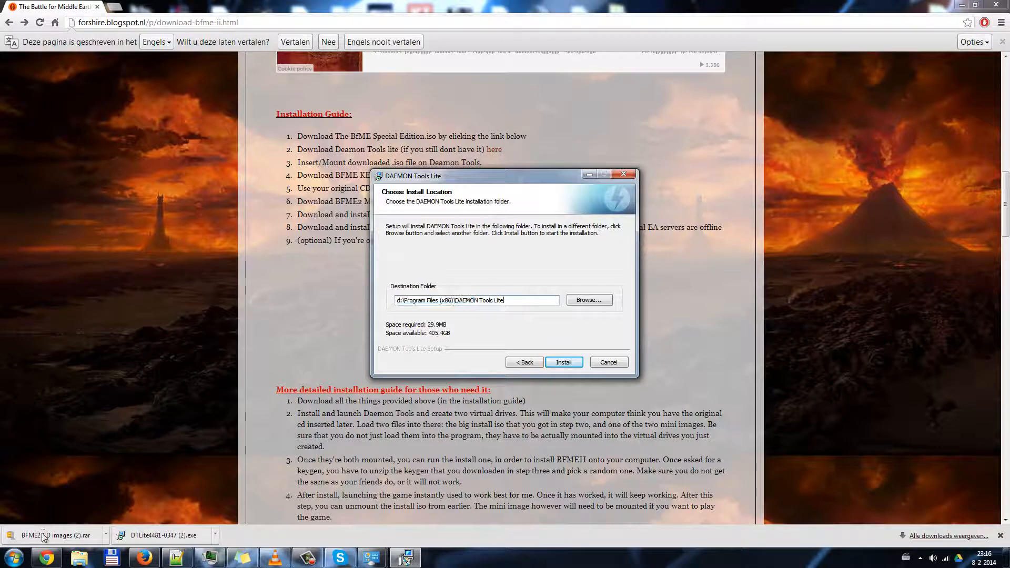
left_click(563, 362)
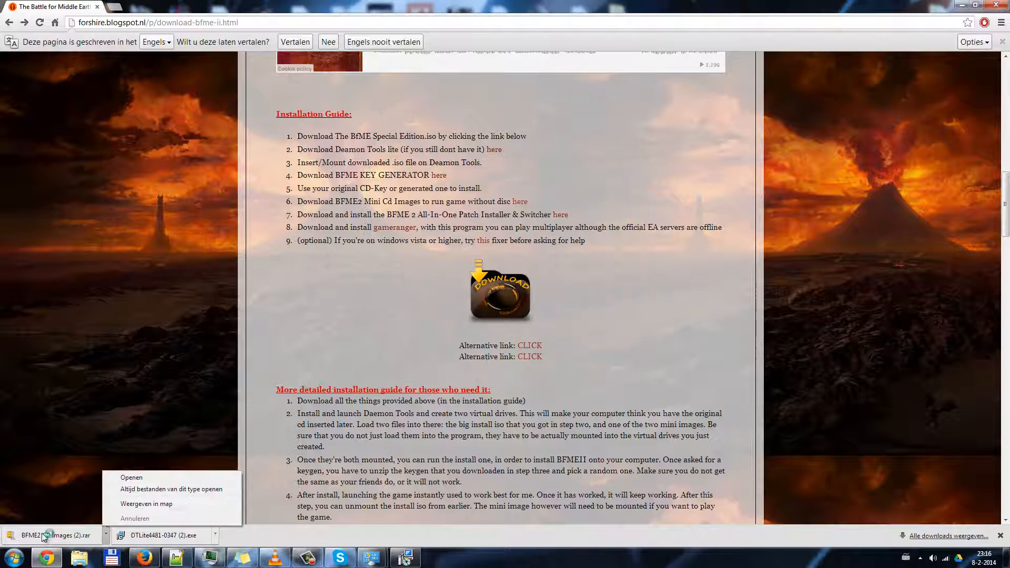
- Show the downloaded BFME2 CD images (2).rar in the Downloads folder via Weergeven in map
left_click(146, 504)
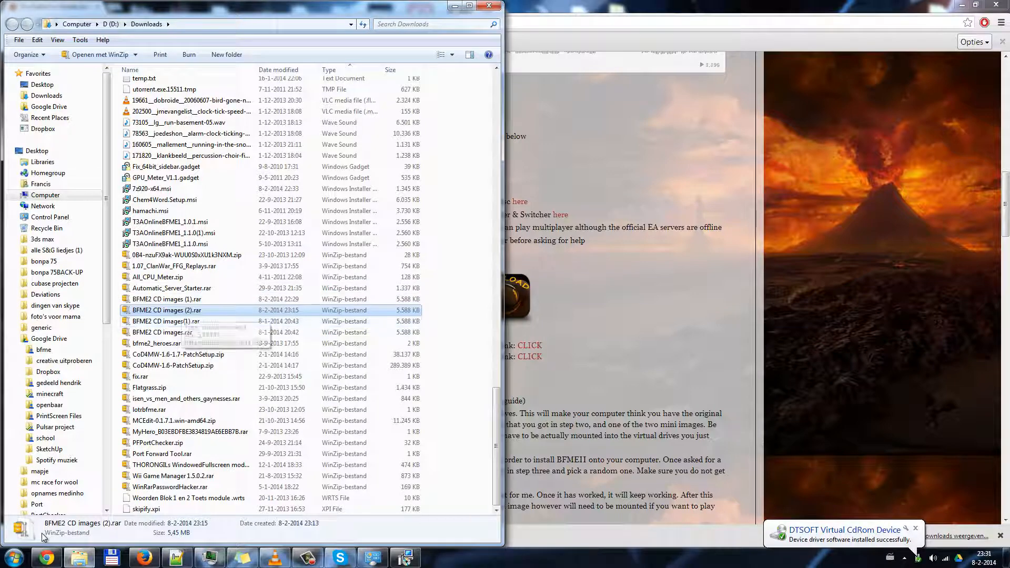
mouse_move(167, 321)
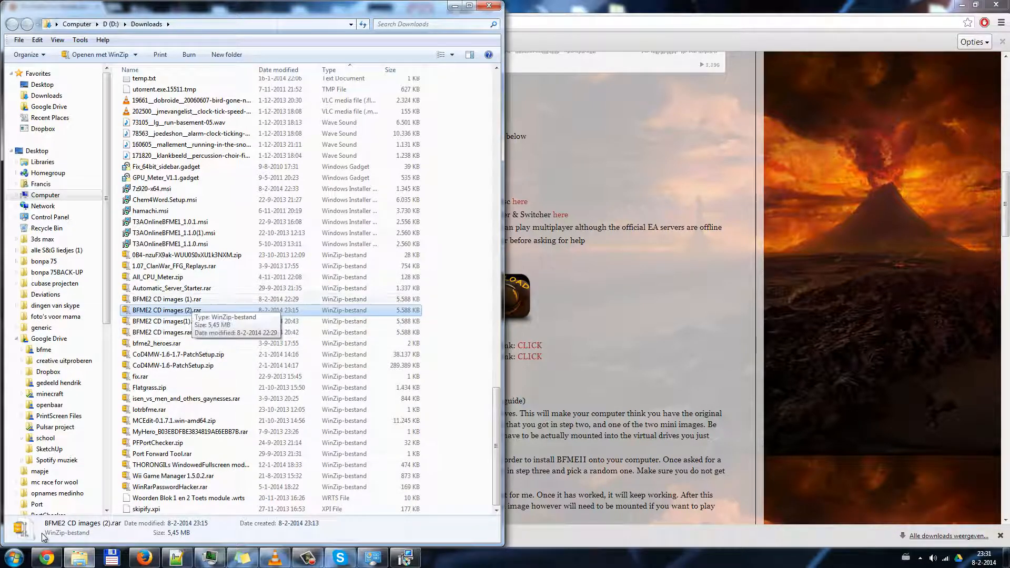
mouse_move(174, 360)
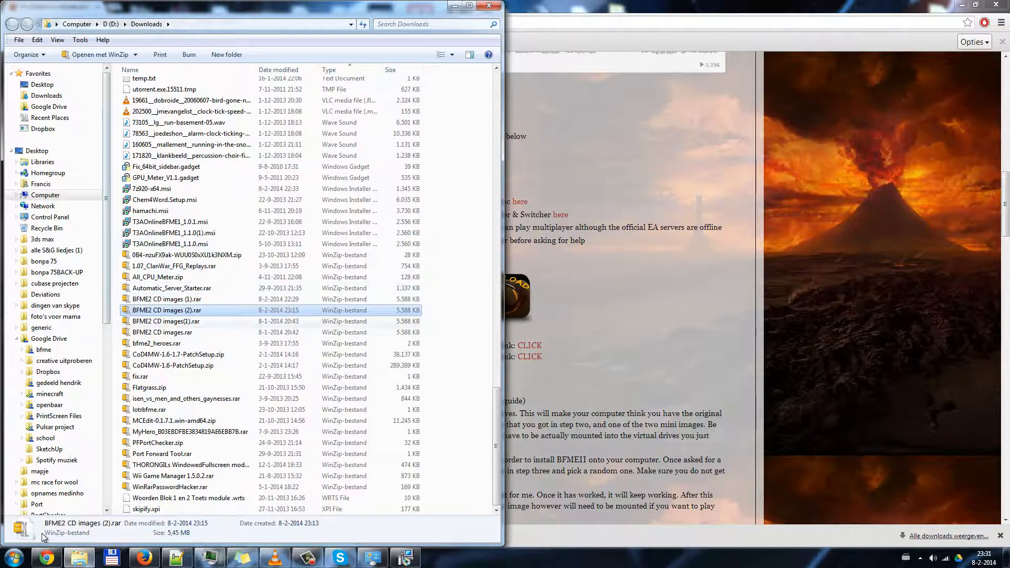
mouse_move(168, 321)
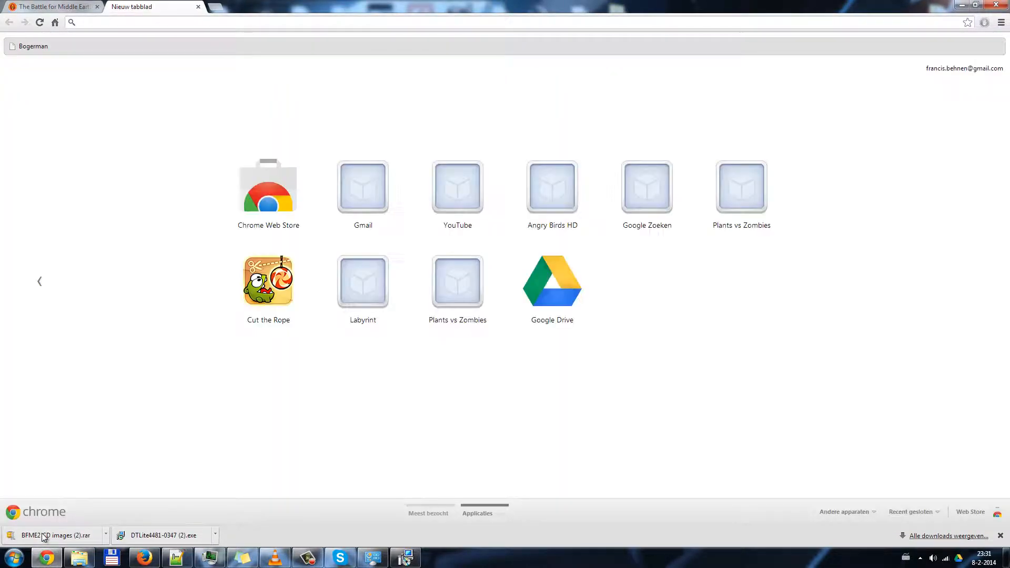
- Go to win-rar.com and start downloading the 64-bit WinRAR 5.01 installer
type("win-rar.com/start.html?&L=0")
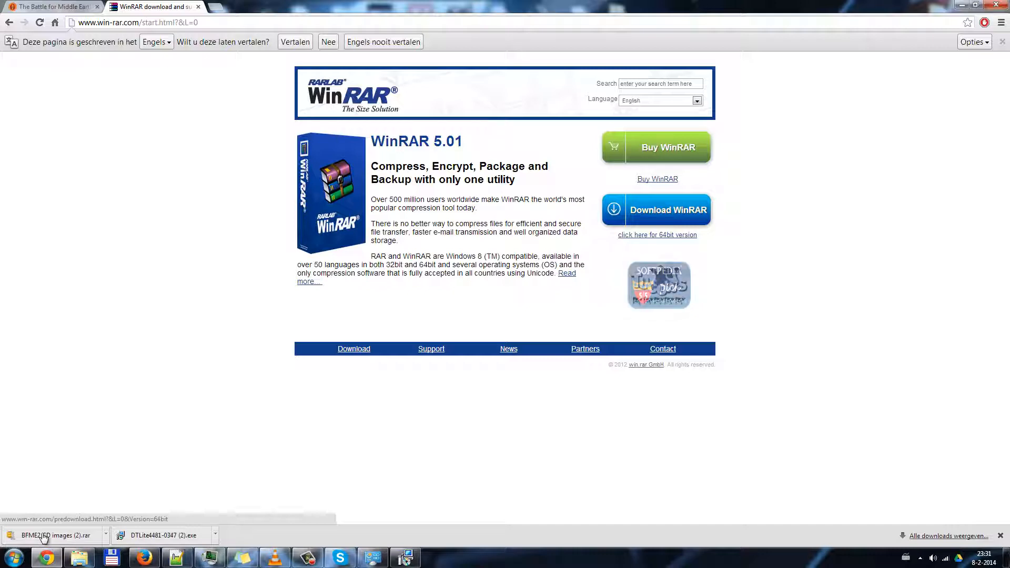
left_click(656, 234)
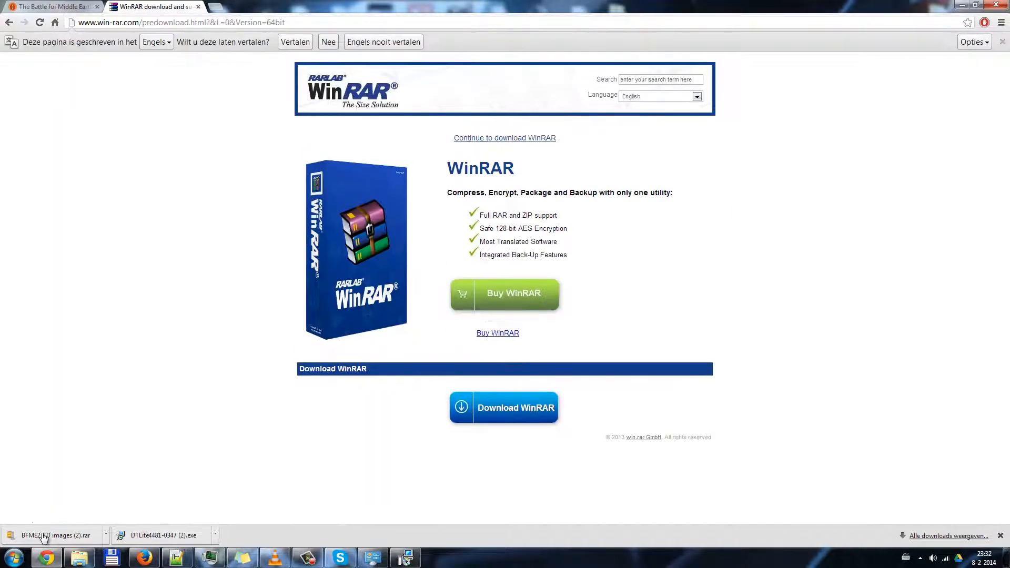
left_click(504, 408)
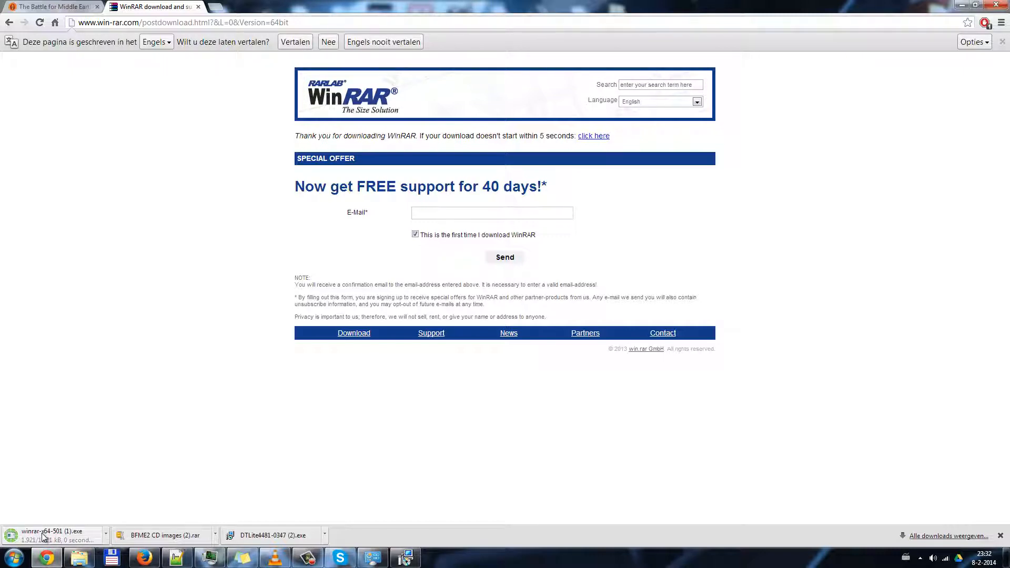
mouse_move(42, 532)
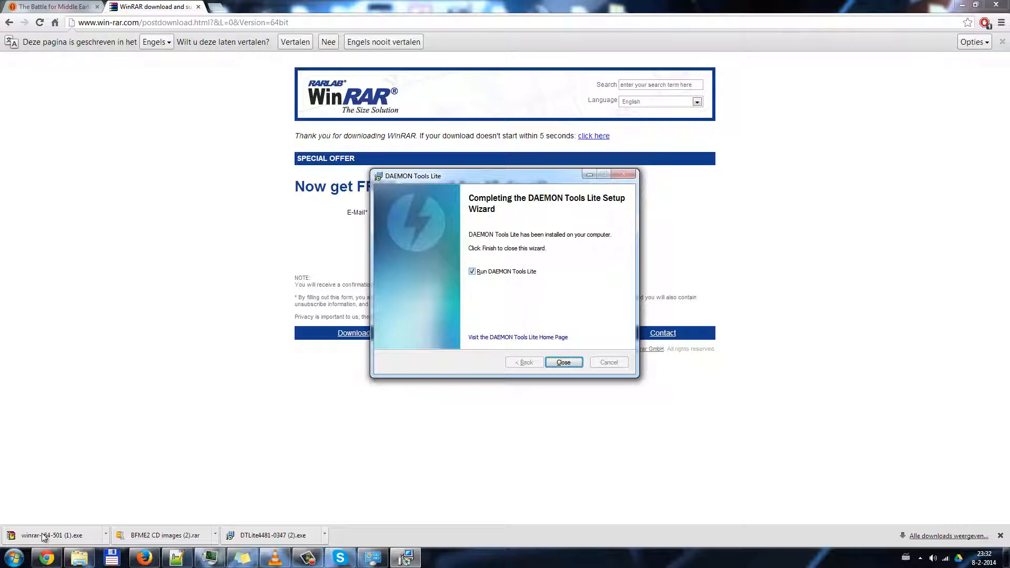
- Close the finished DAEMON Tools setup wizard and its Firefox thank-you page
left_click(563, 362)
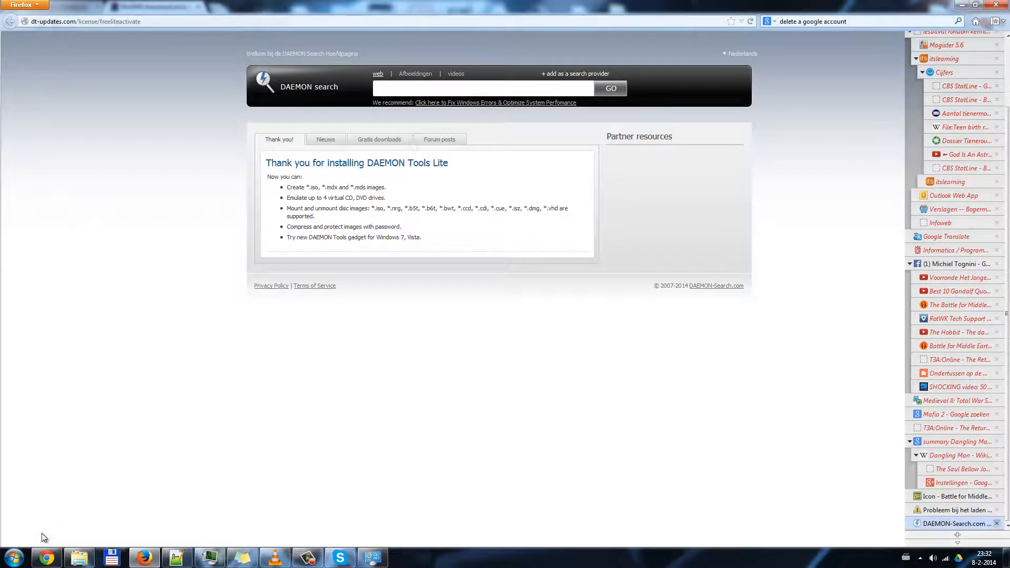
left_click(405, 557)
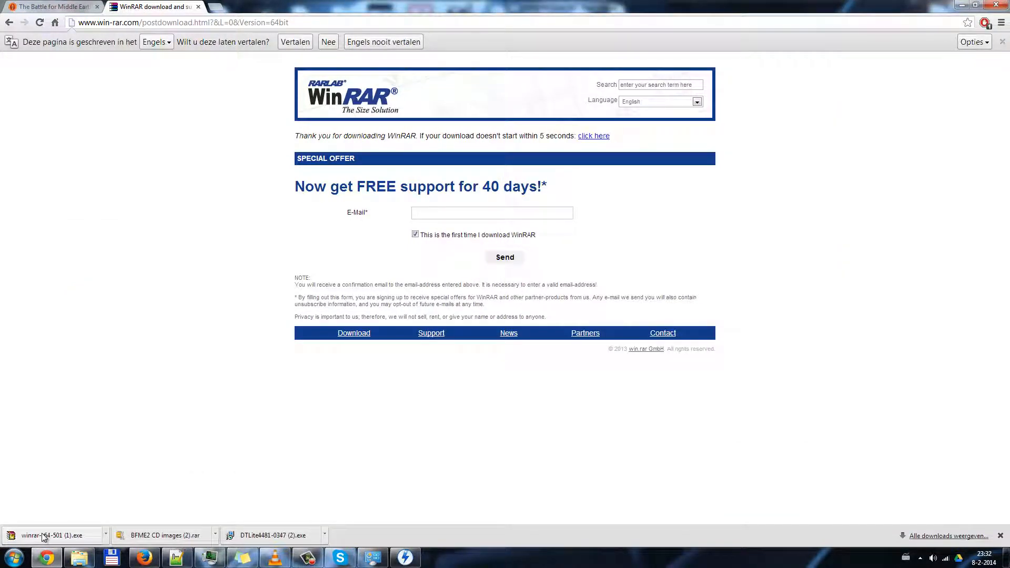
- Run the downloaded installer and install WinRAR 5.01 into d:\Program Files\WinRAR with default associations
left_click(55, 536)
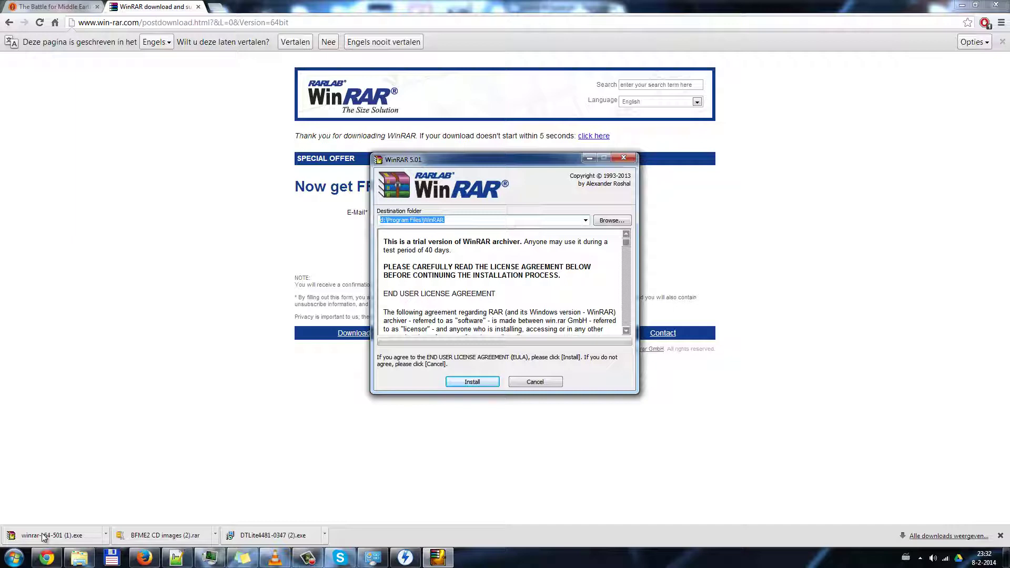
left_click(472, 381)
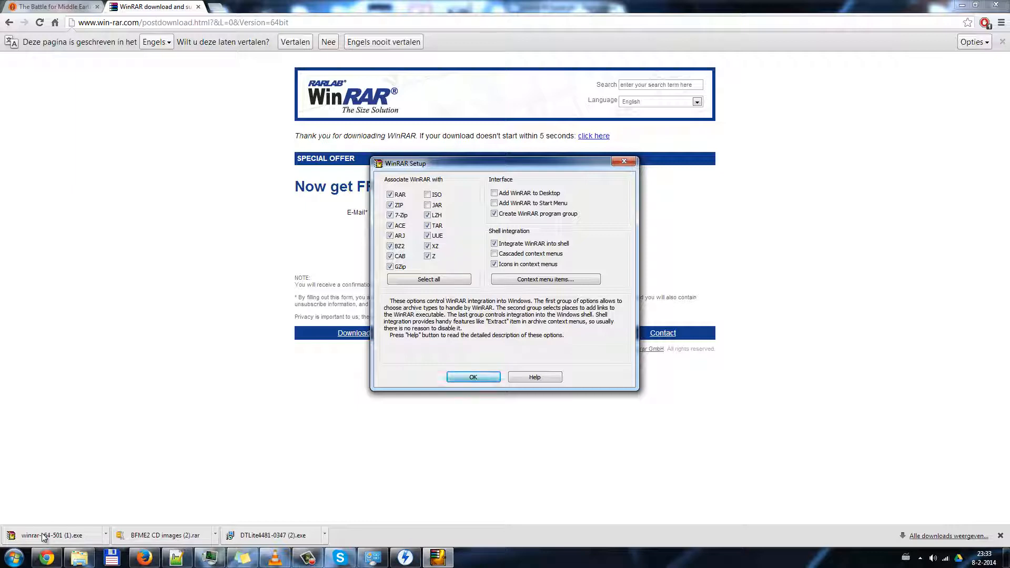
left_click(473, 376)
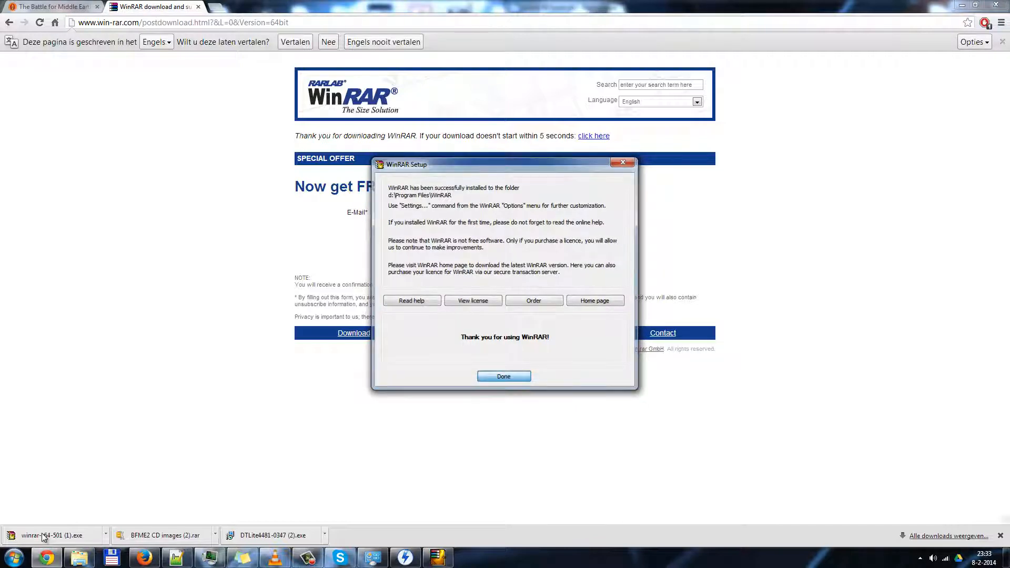
left_click(504, 377)
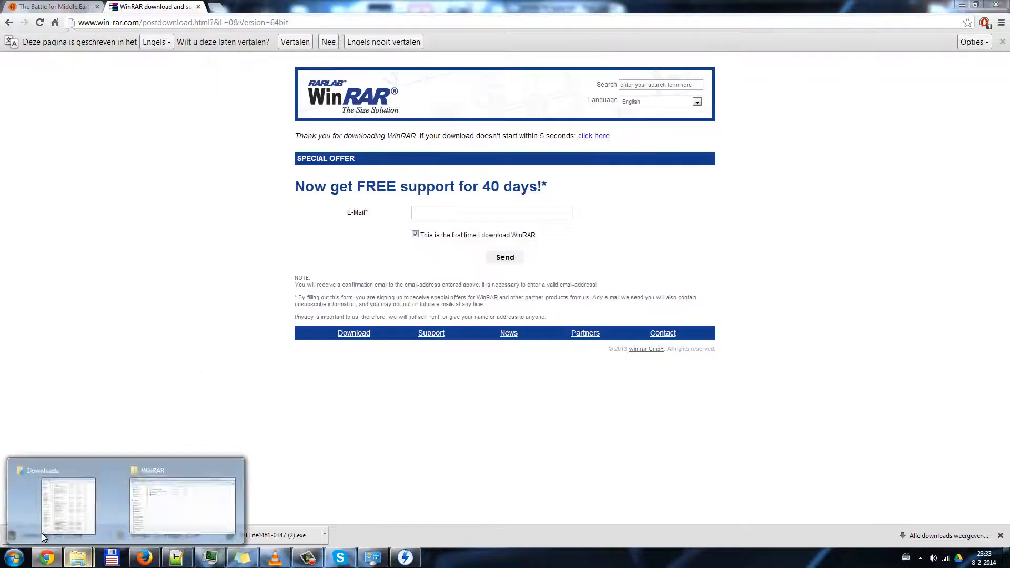
- Switch to the Downloads window and open BFME2 CD images (2).rar in WinRAR
left_click(183, 503)
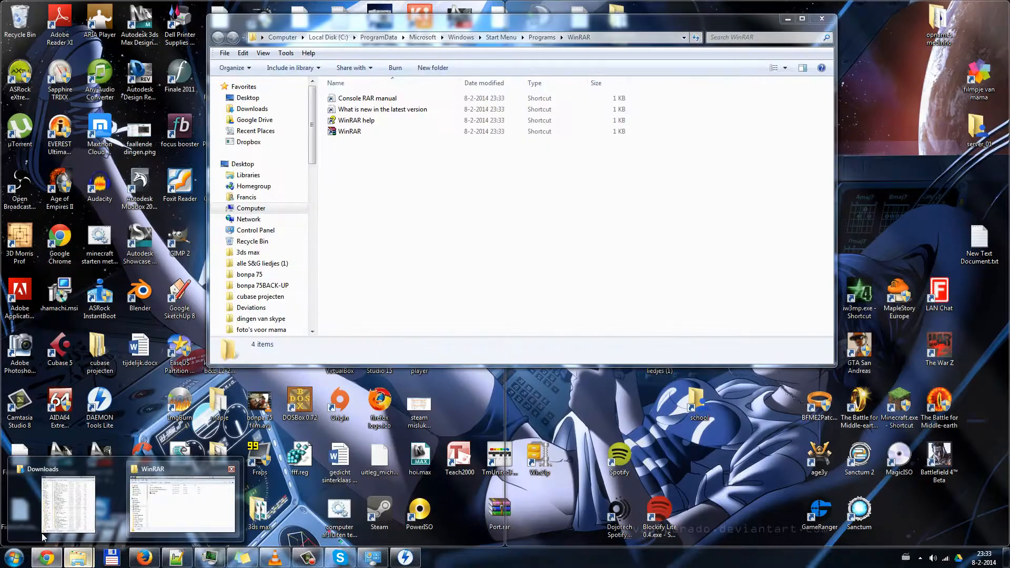
left_click(67, 498)
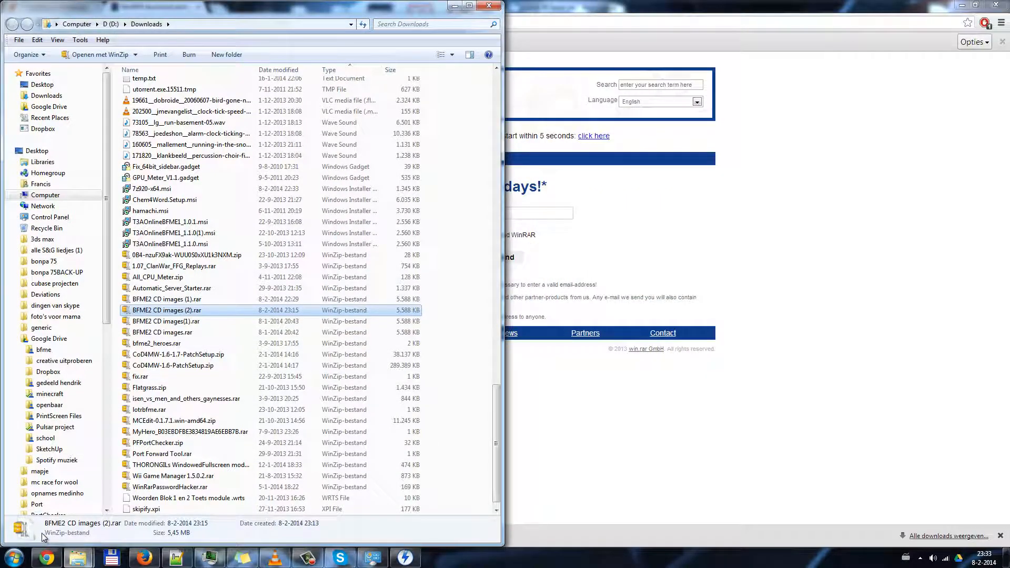
double_click(165, 309)
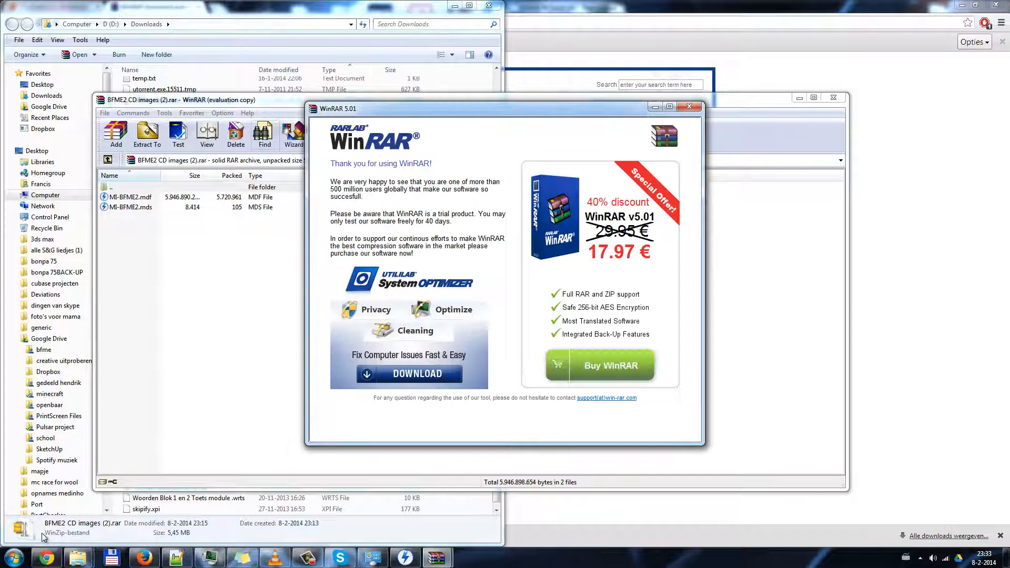
- Dismiss WinRAR's trial reminder and place the archive window beside the Downloads folder
left_click(691, 106)
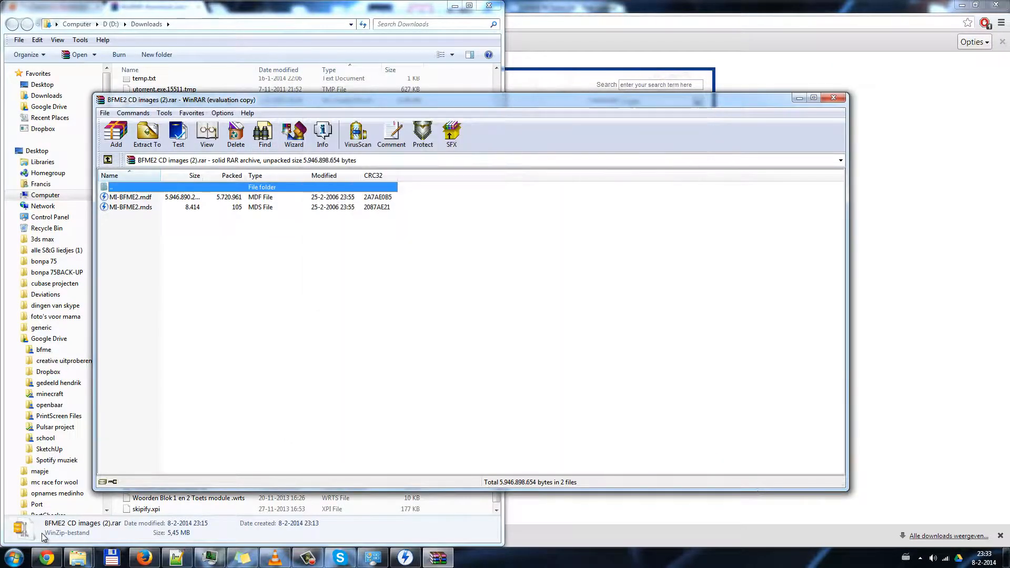
left_click(131, 197)
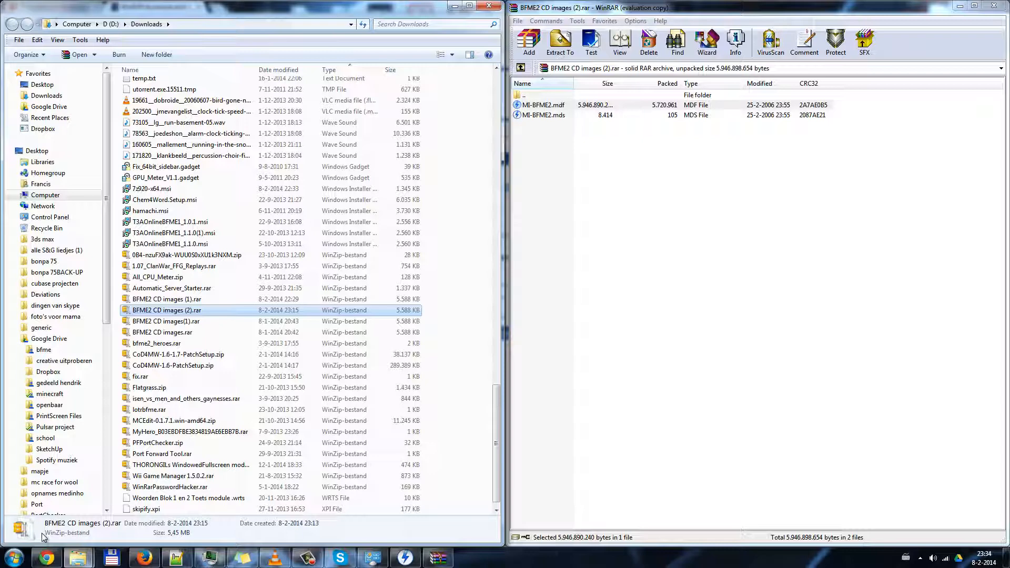
- Select MI-BFME2.mdf and MI-BFME2.mds in the archive, then show the desktop
left_click(542, 105)
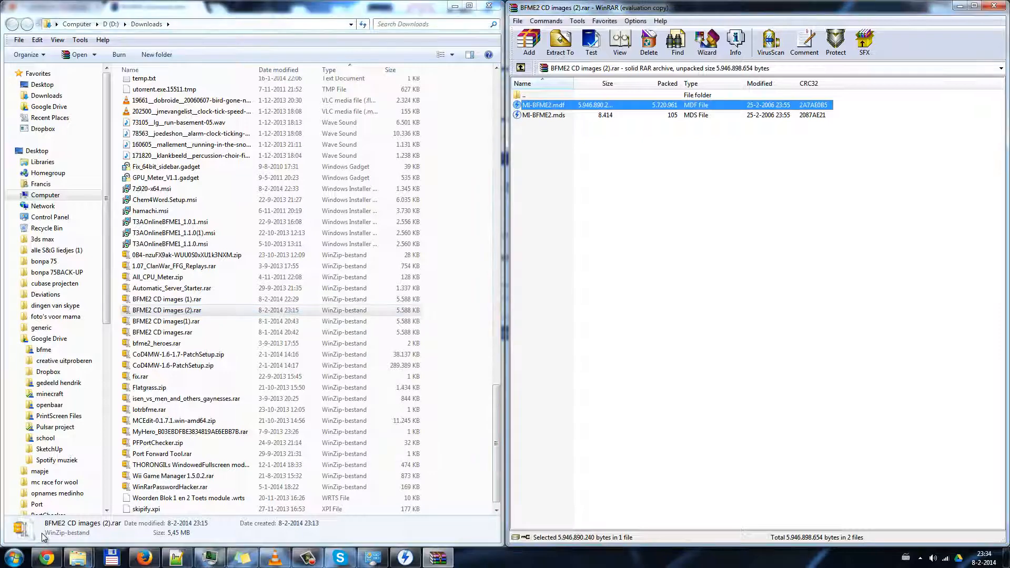
left_click(543, 115)
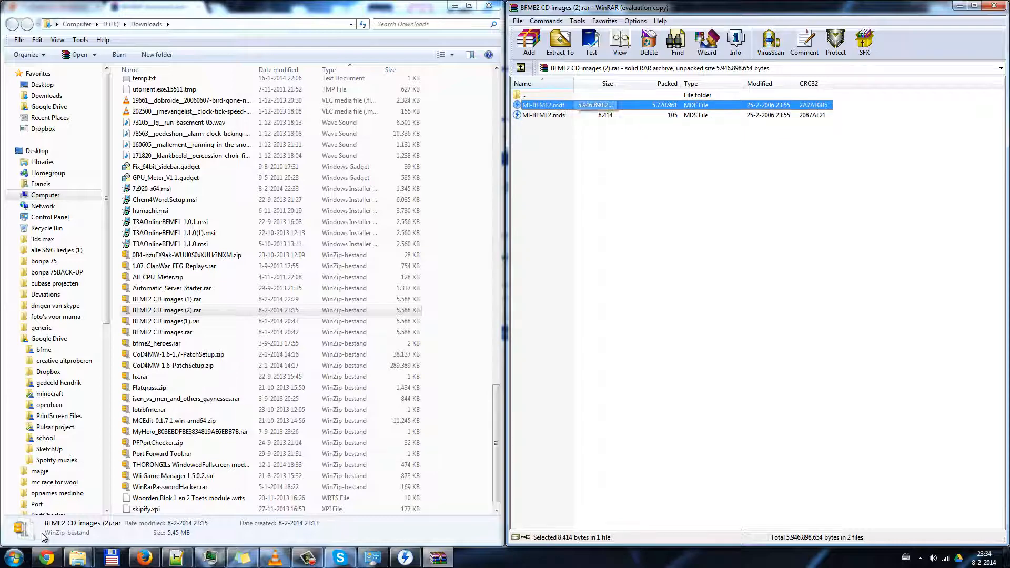
left_click(543, 104)
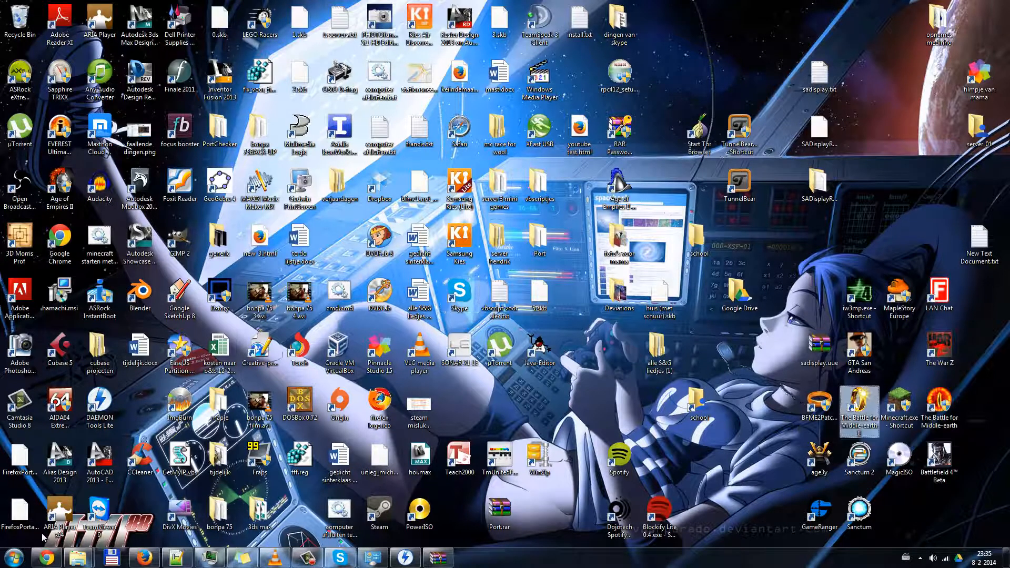
- Open the game's install location from its desktop shortcut and enter the empty BfMEII_Mini_Images folder
right_click(860, 410)
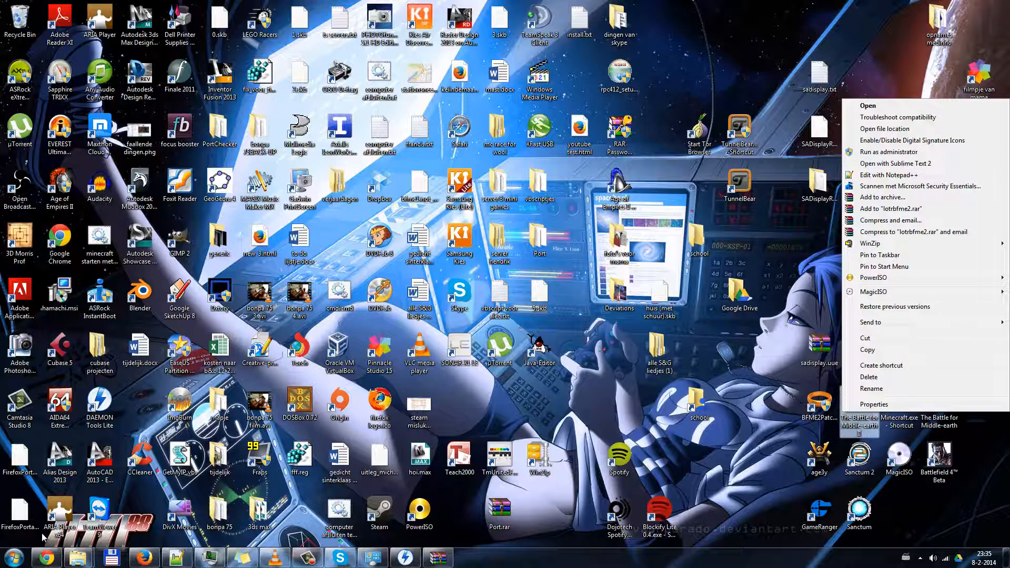
left_click(896, 129)
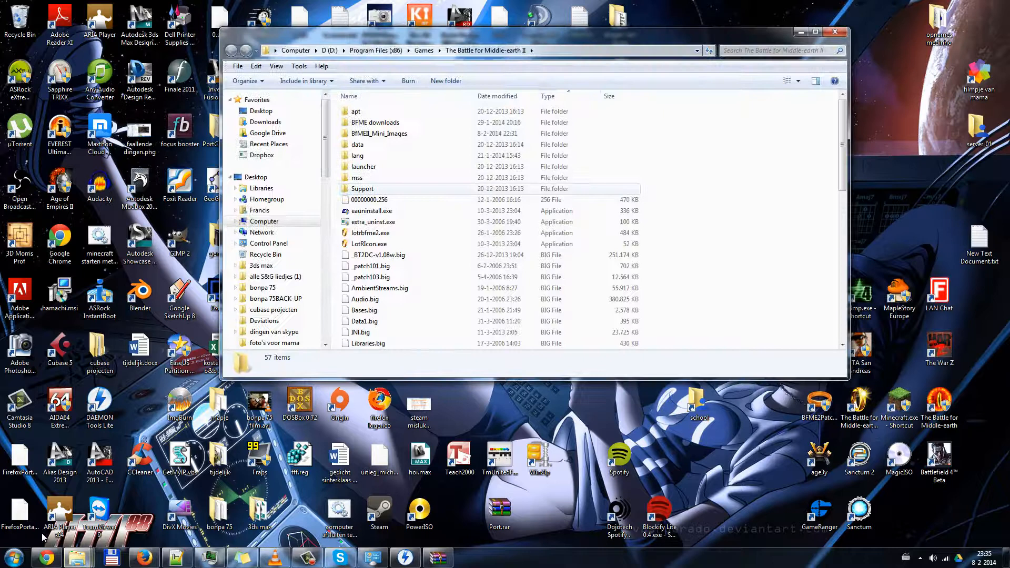
left_click(362, 166)
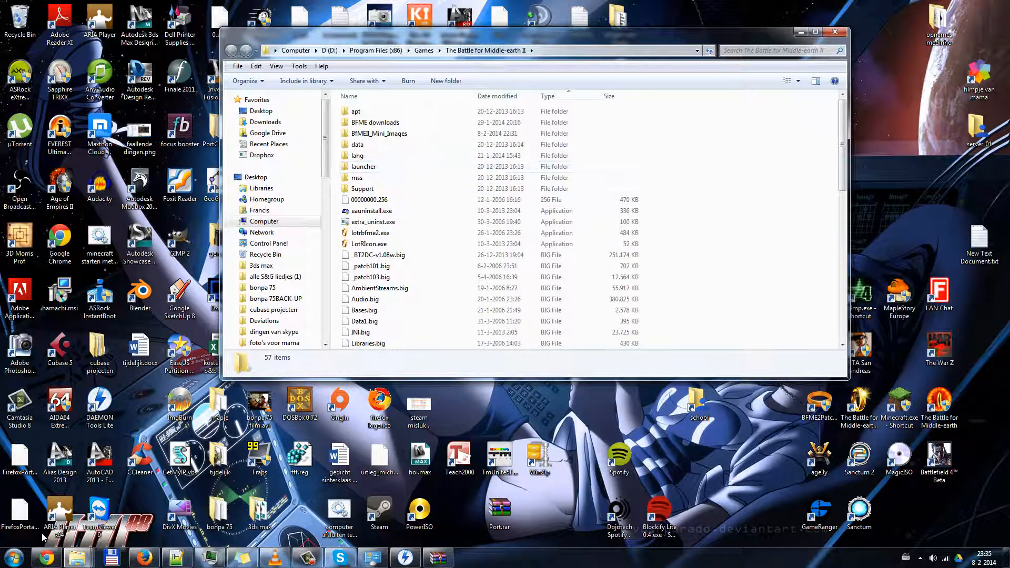
left_click(379, 134)
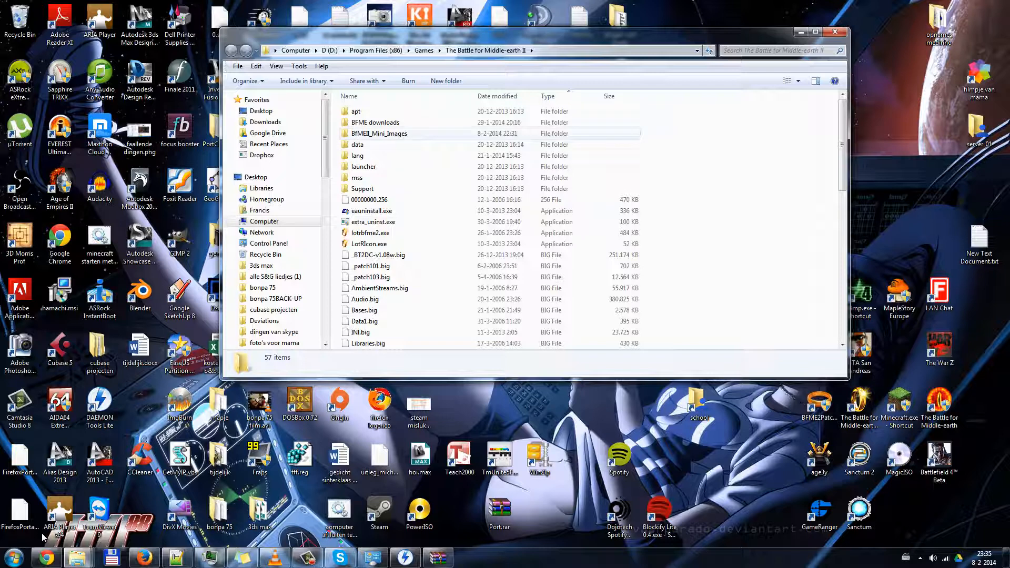
mouse_move(446, 81)
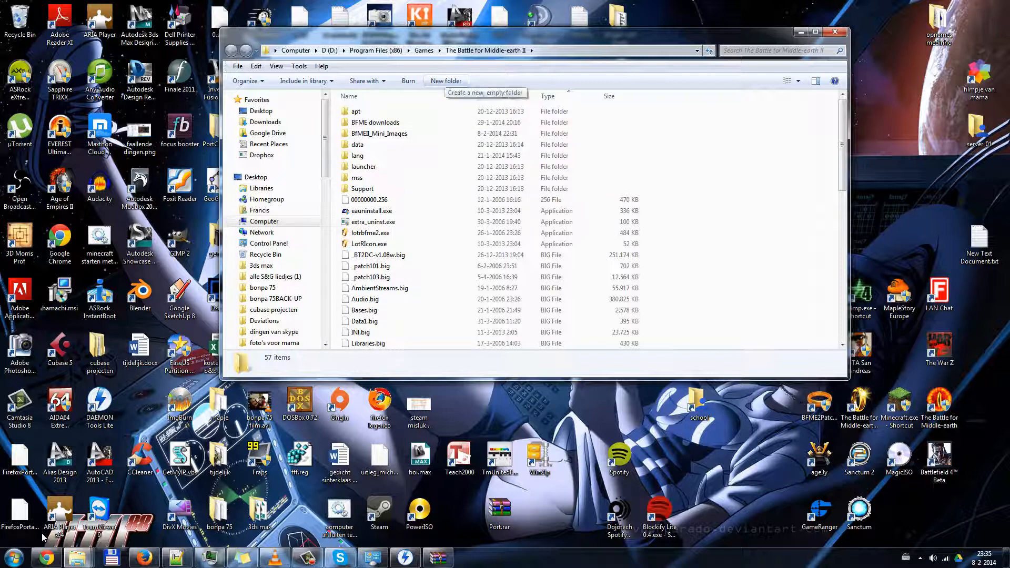
mouse_move(379, 133)
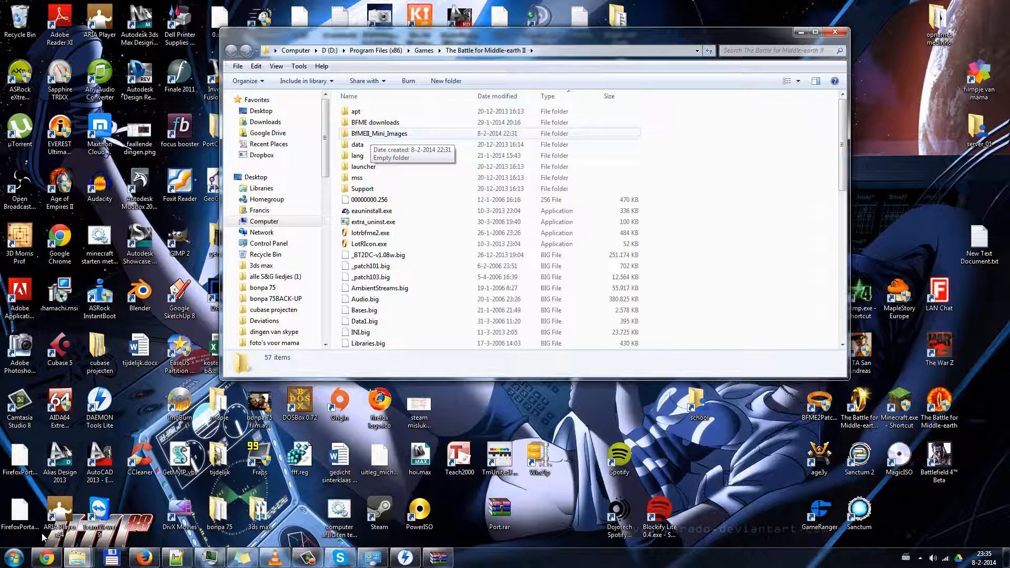
mouse_move(380, 134)
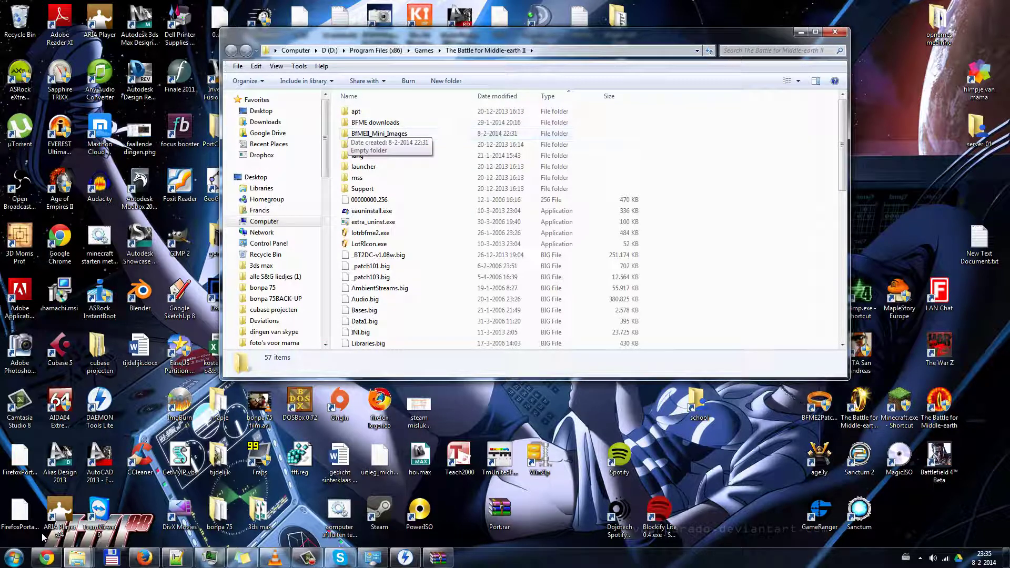
double_click(380, 134)
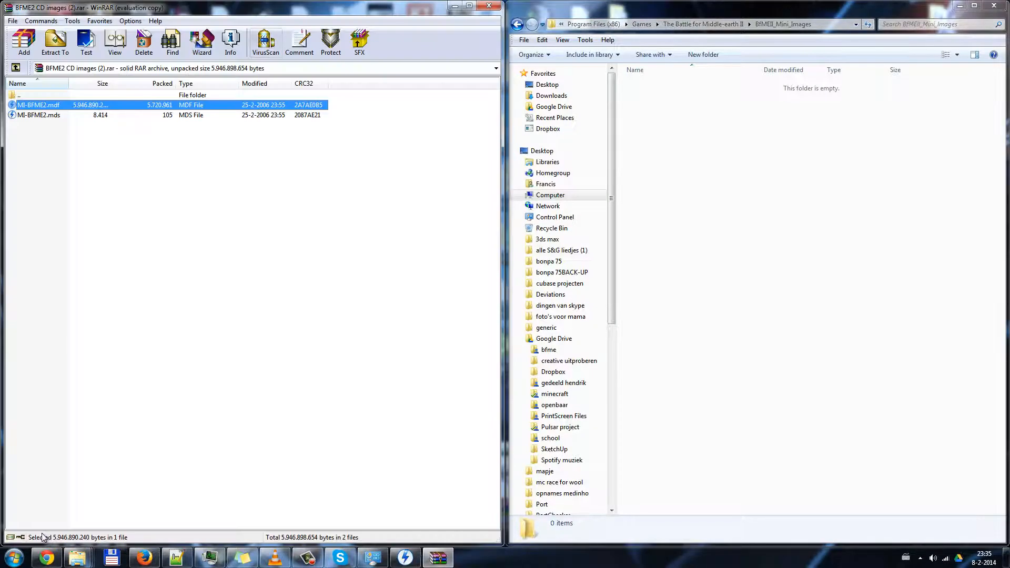
- Select both MI-BFME2 files and start extracting them into the BfMEII_Mini_Images folder
left_click(38, 114)
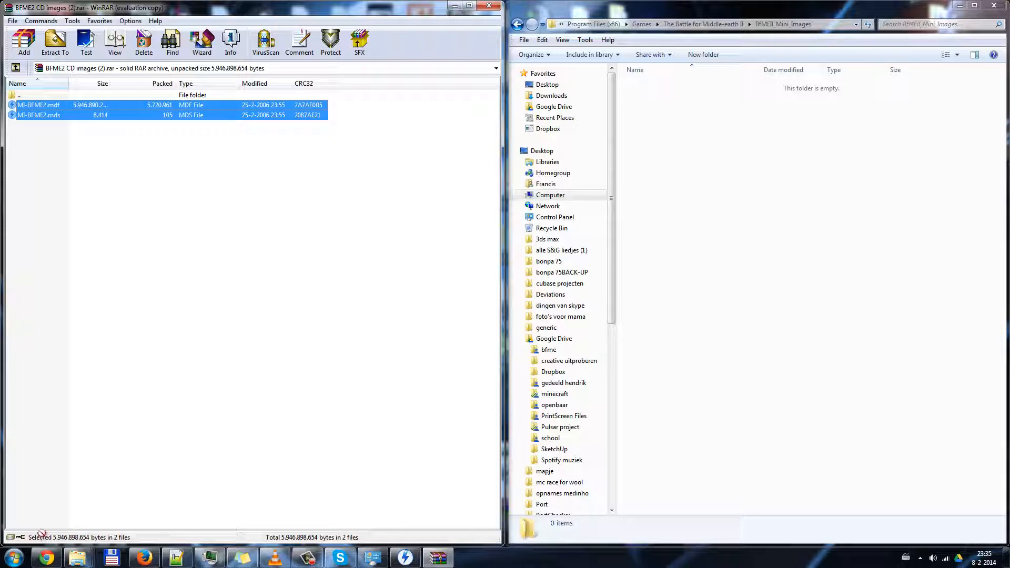
left_click(55, 42)
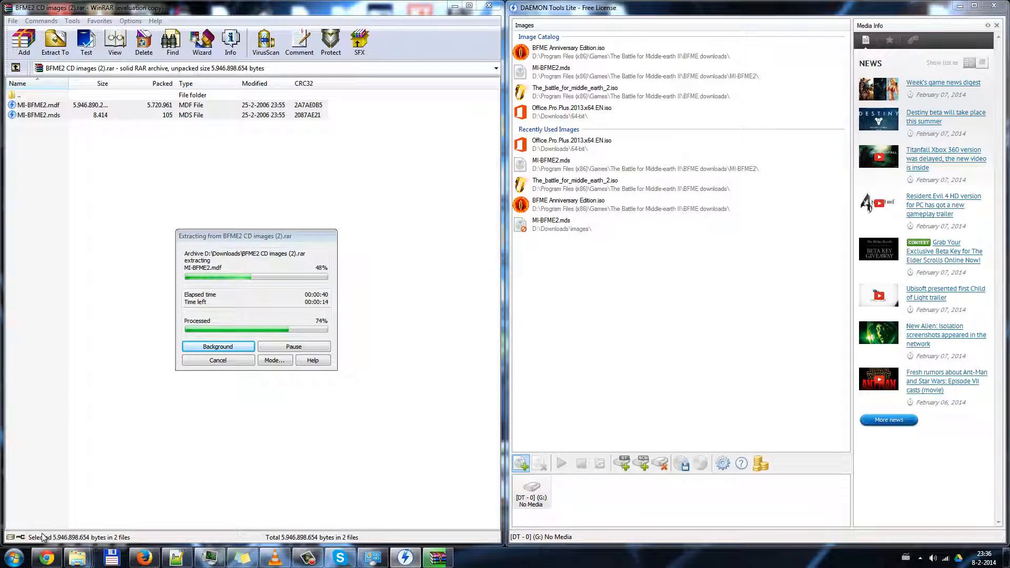
left_click(520, 463)
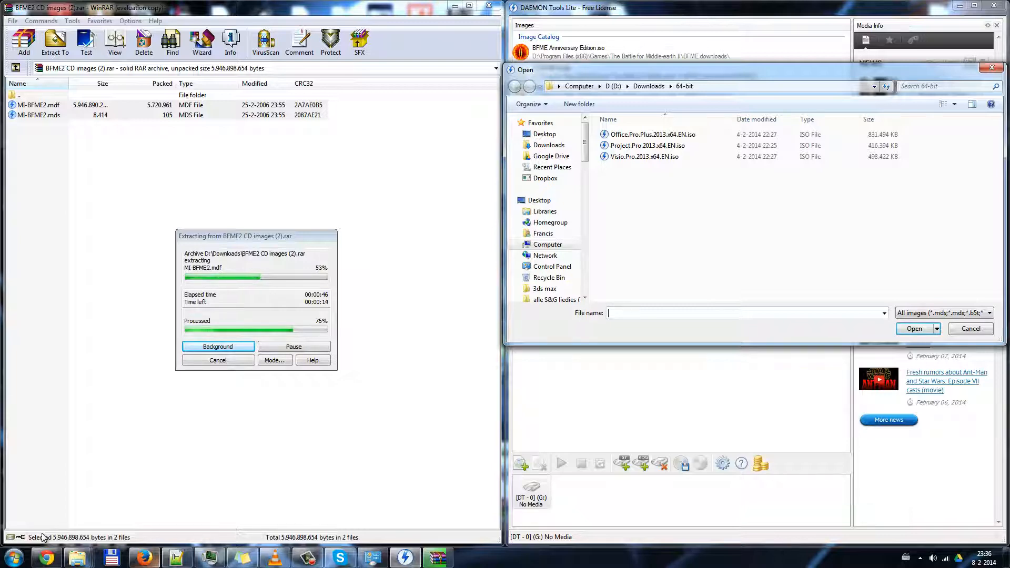
mouse_move(77, 556)
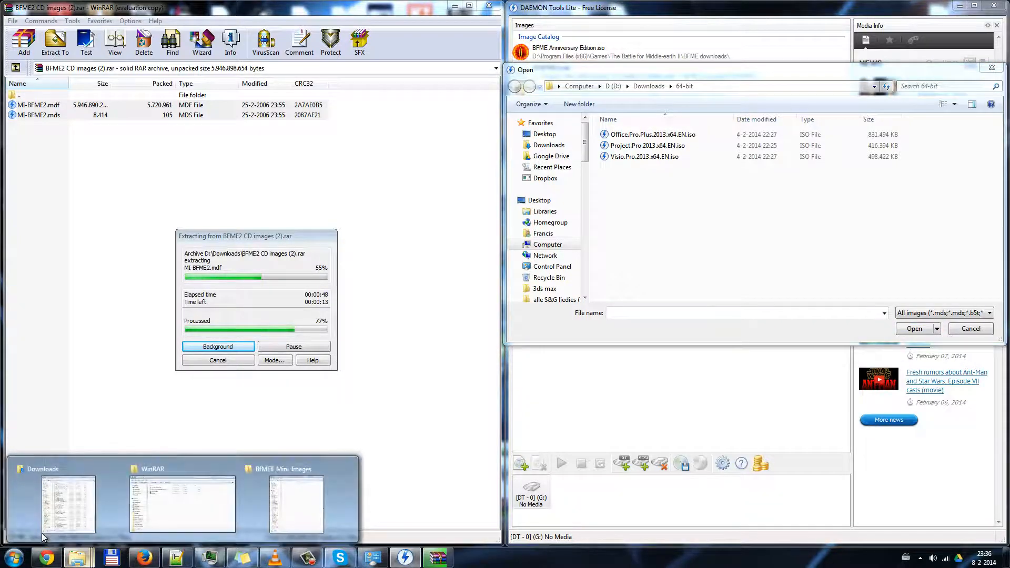
left_click(295, 506)
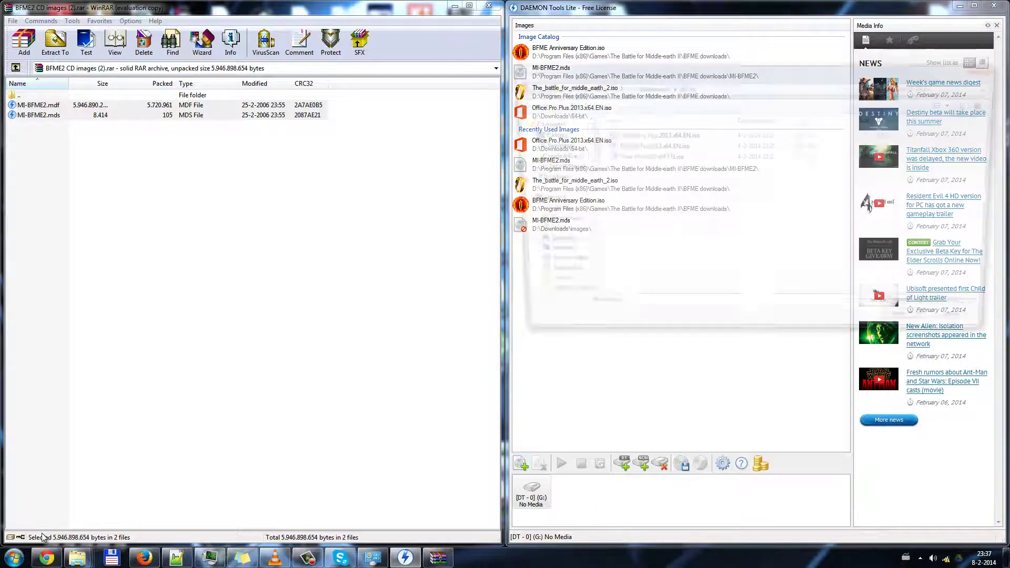
- Reopen Add Image and point the browser at the BfMEII_Mini_Images folder showing MI-BFME2.mds
left_click(518, 463)
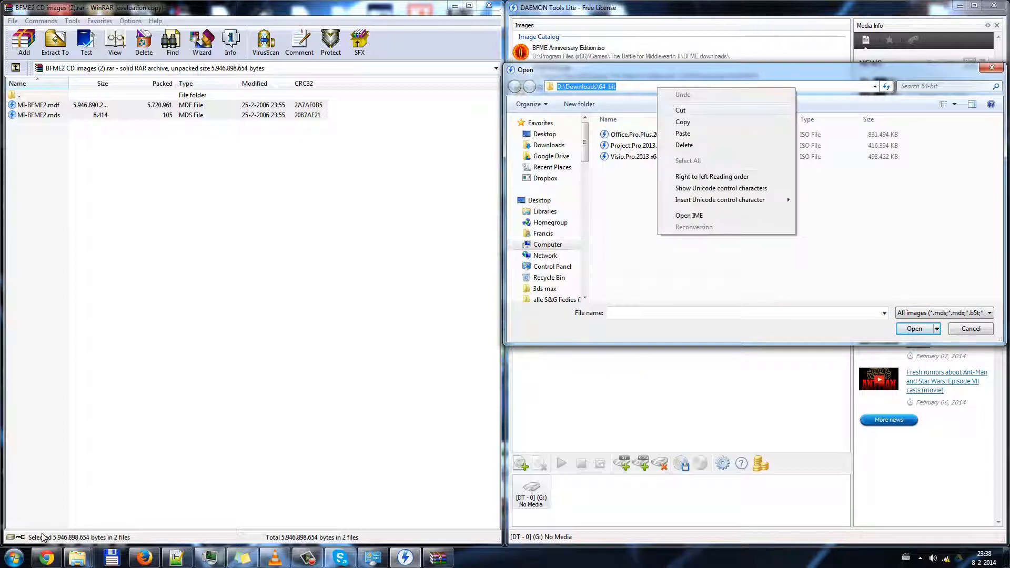
left_click(682, 133)
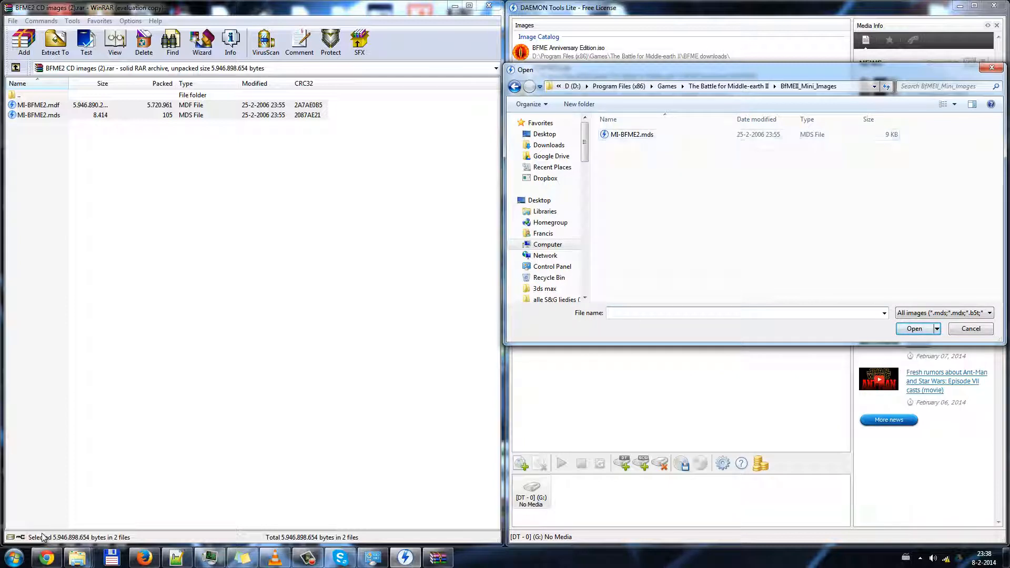
mouse_move(632, 134)
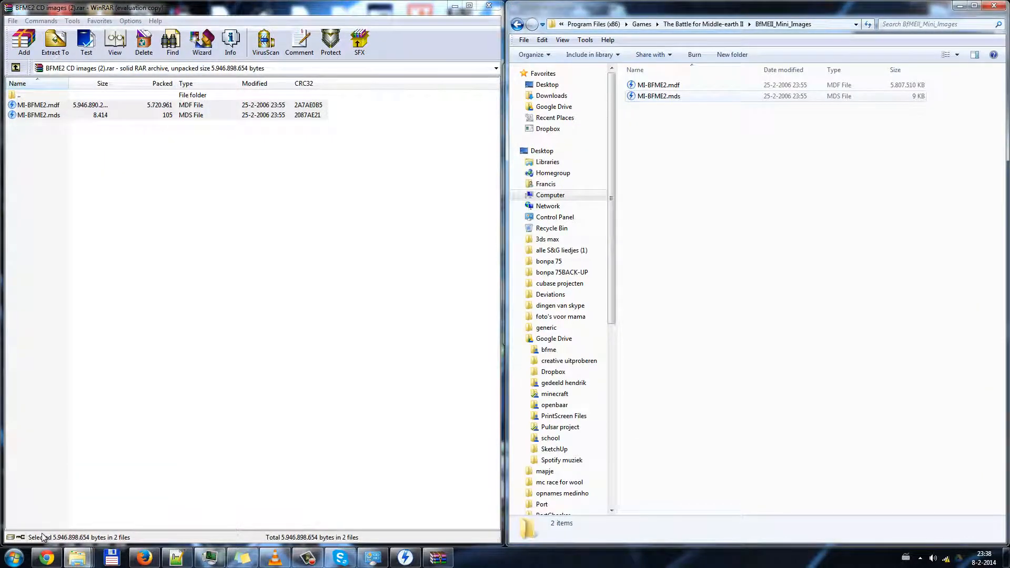
- Check in Explorer that both MI-BFME2 files are extracted, then return to the image browser
left_click(659, 84)
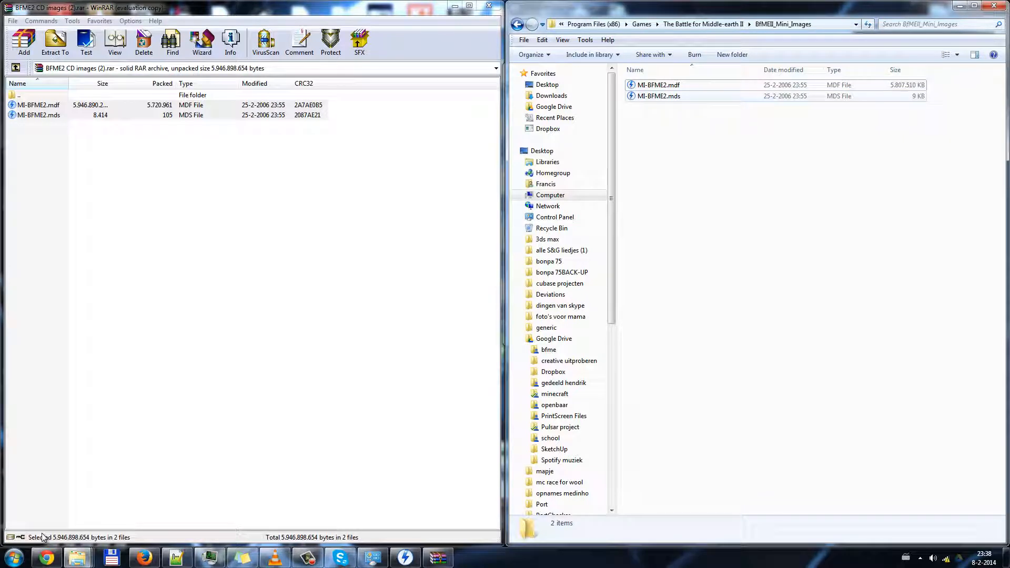
left_click(659, 96)
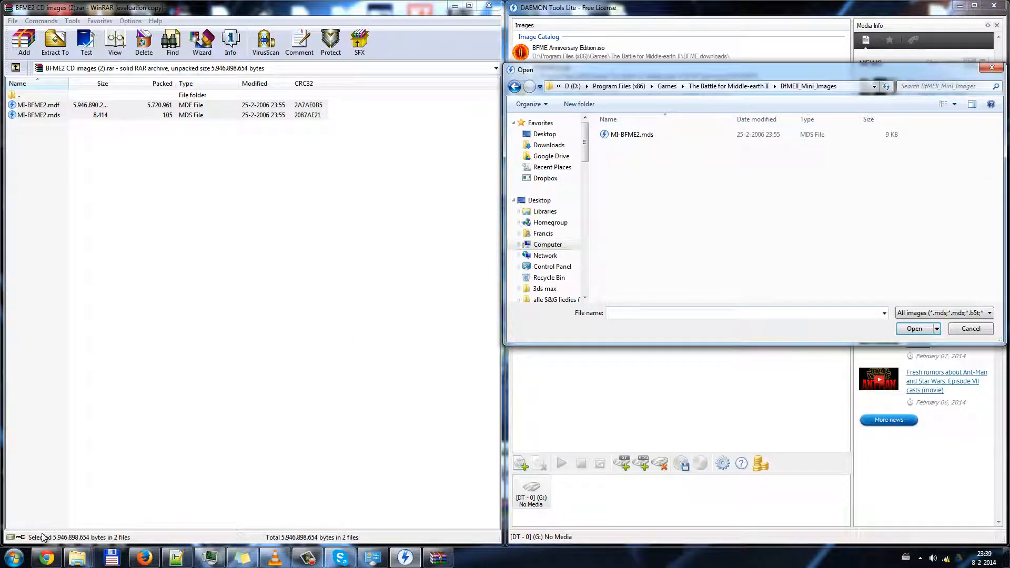
- Mount MI-BFME2.mds as virtual drive G: LOTRBFME2 and dismiss the AutoPlay prompt
left_click(632, 134)
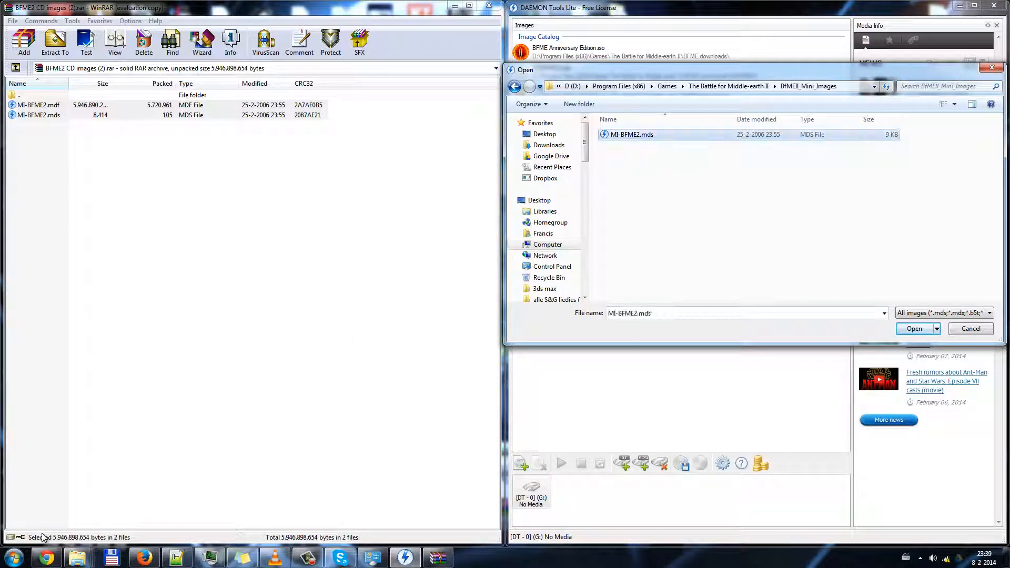
left_click(913, 329)
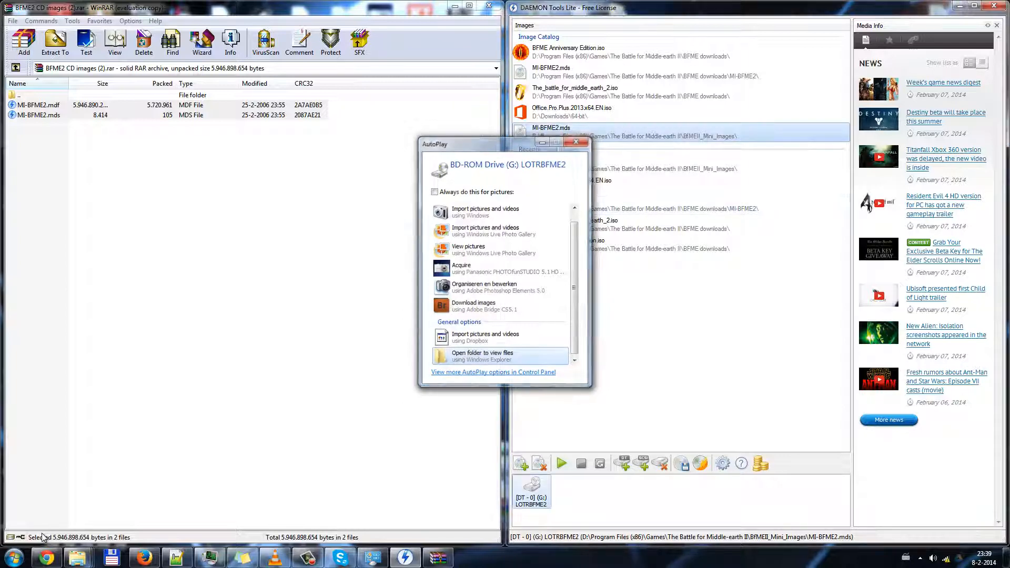
left_click(575, 142)
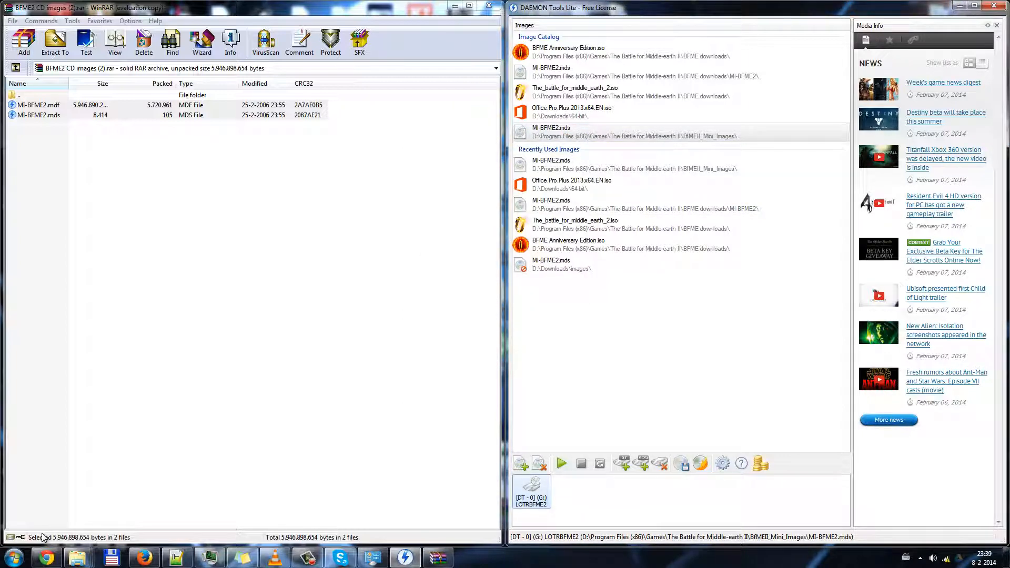